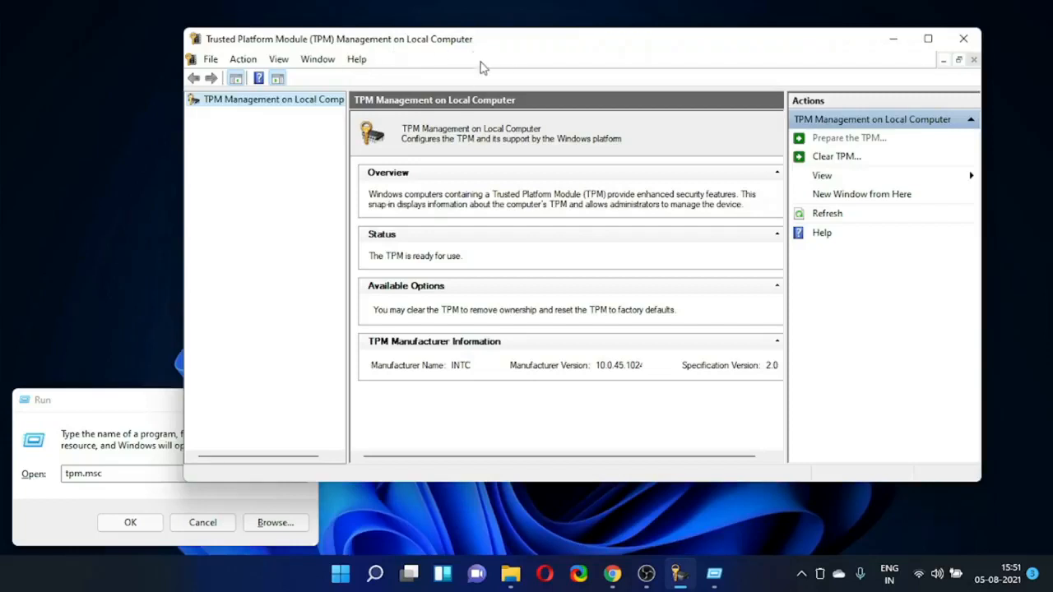
pyautogui.moveTo(464, 375)
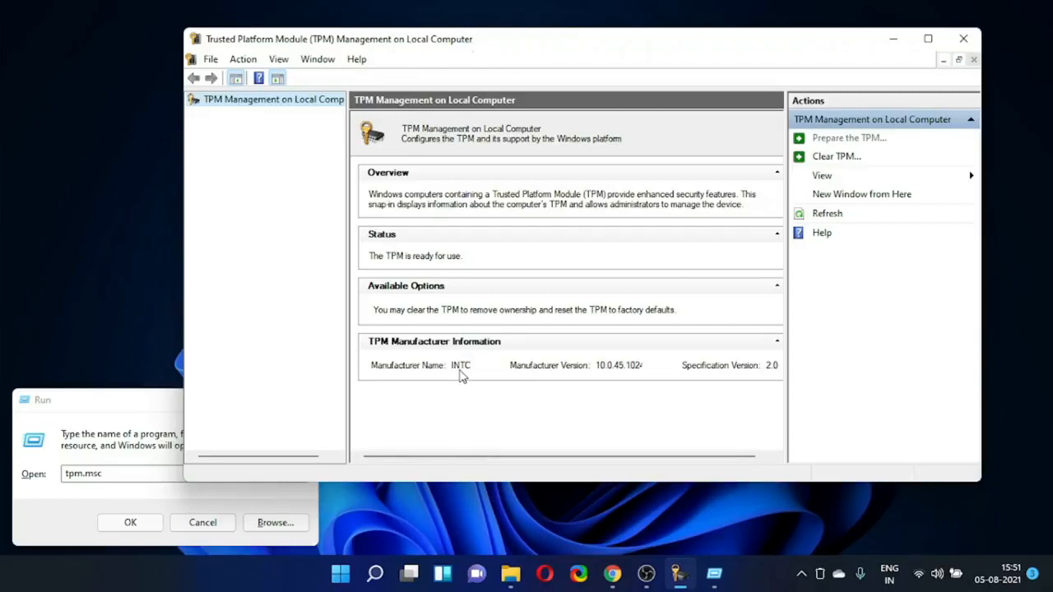
pyautogui.moveTo(467, 375)
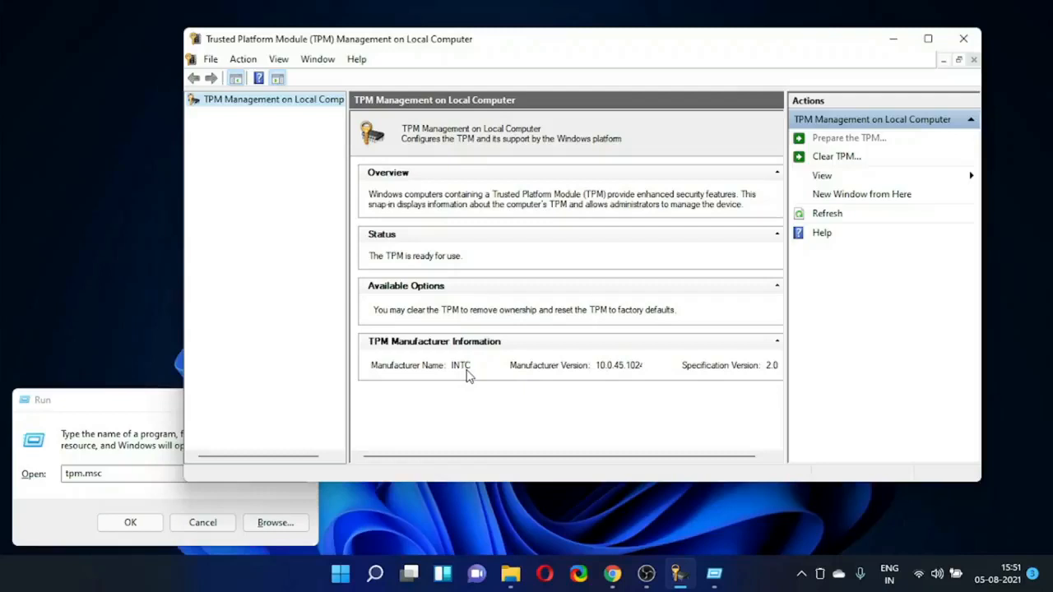
pyautogui.moveTo(480, 377)
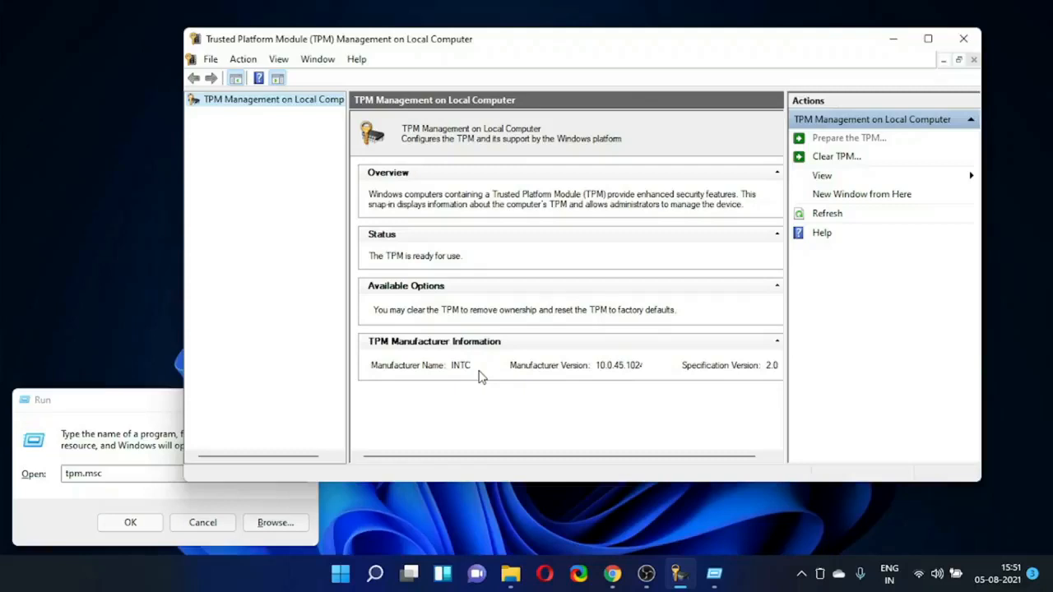
pyautogui.moveTo(481, 377)
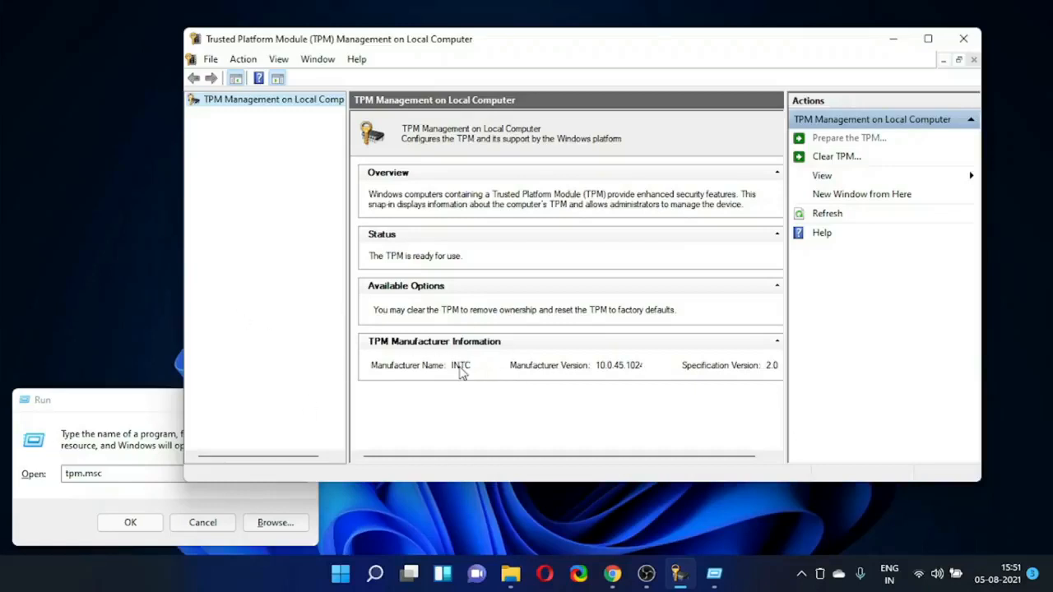
pyautogui.moveTo(474, 372)
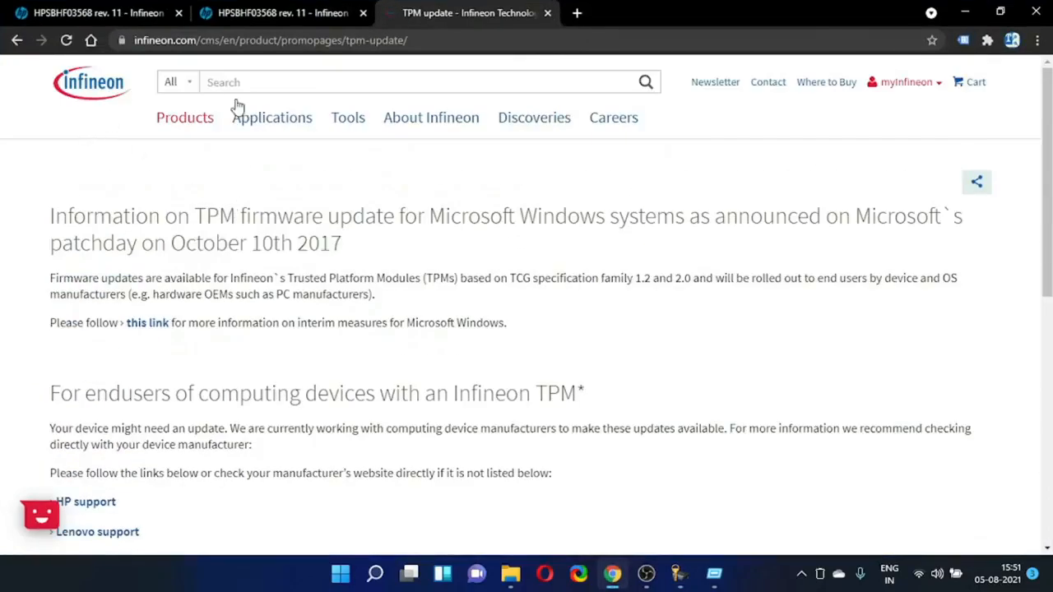
pyautogui.moveTo(10, 204)
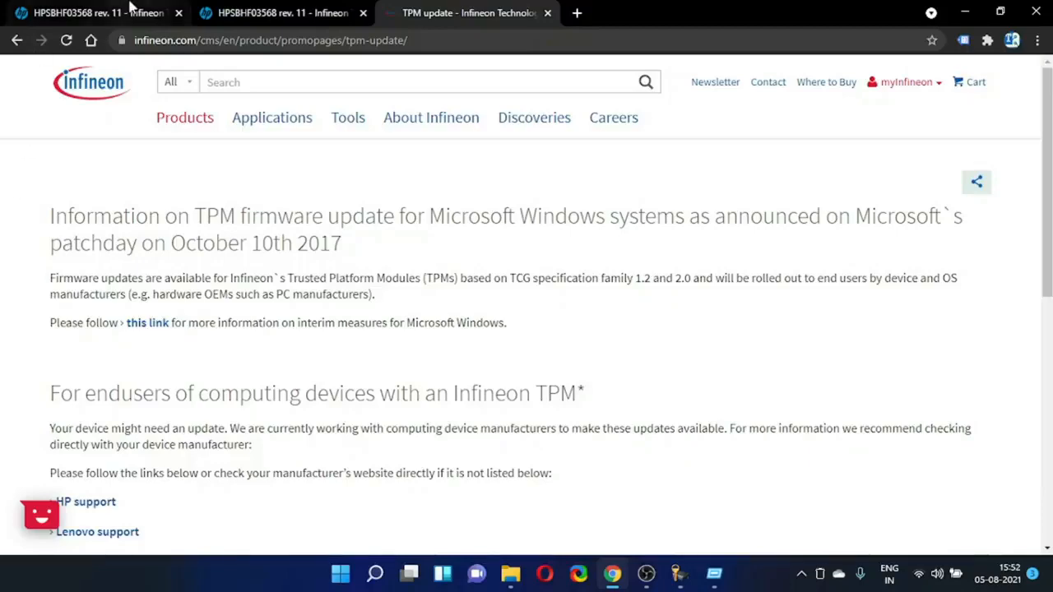
# - Bring up HP's TPM firmware update document and scroll its SoftPaq table to the EliteBook 1040 G4 row
pyautogui.click(85, 500)
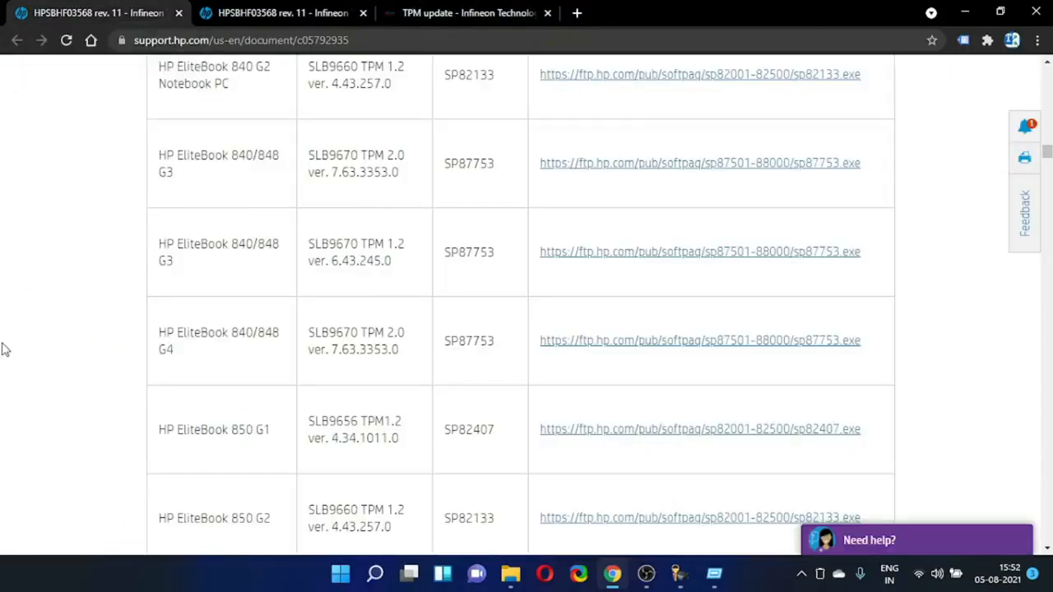
pyautogui.scroll(-3)
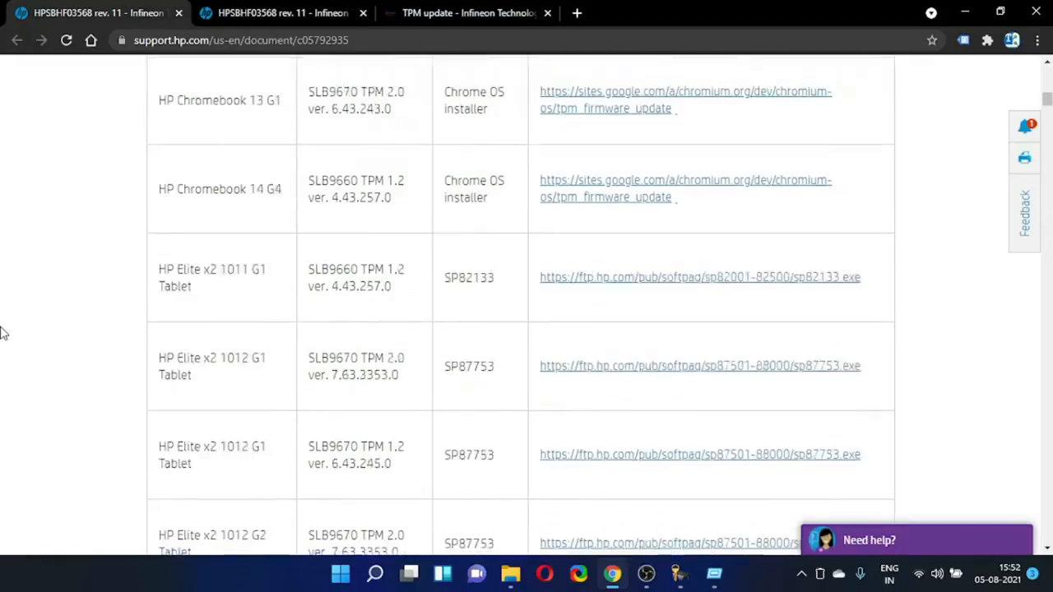
pyautogui.scroll(-3)
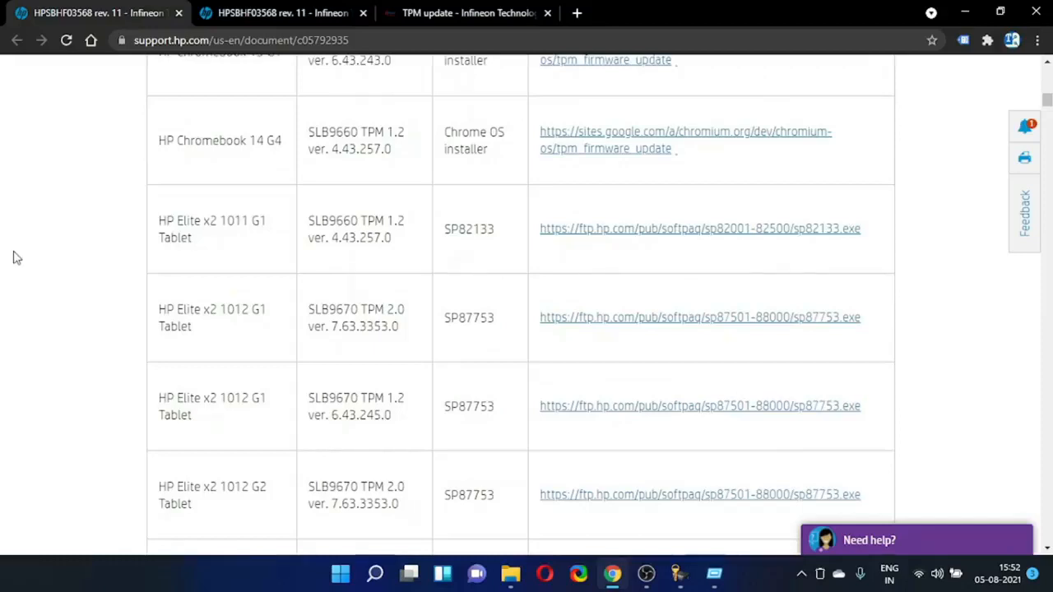
pyautogui.moveTo(129, 322)
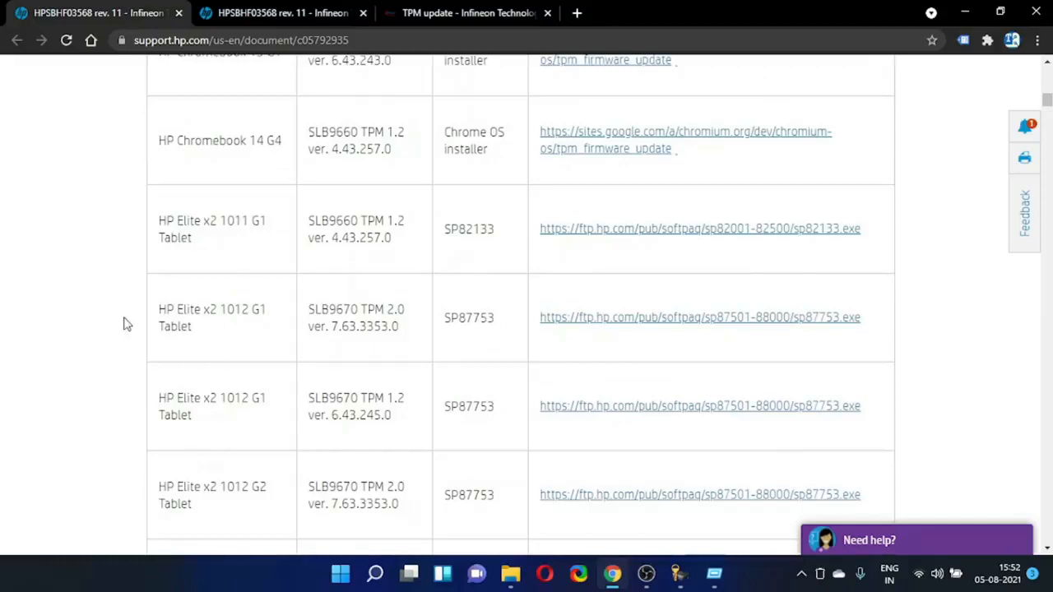
pyautogui.scroll(-3)
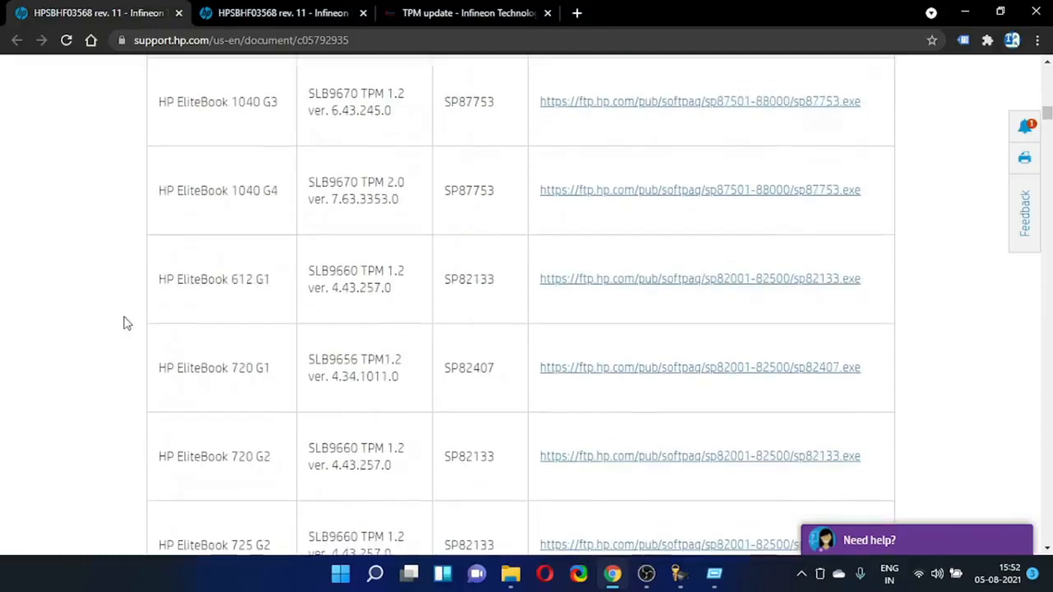
pyautogui.moveTo(471, 179)
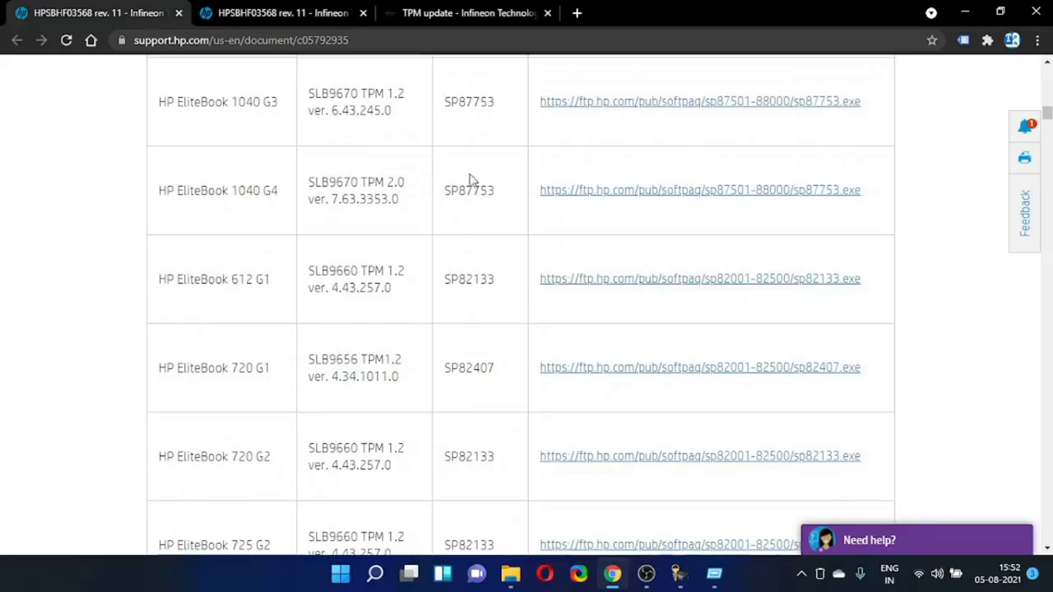
pyautogui.moveTo(191, 216)
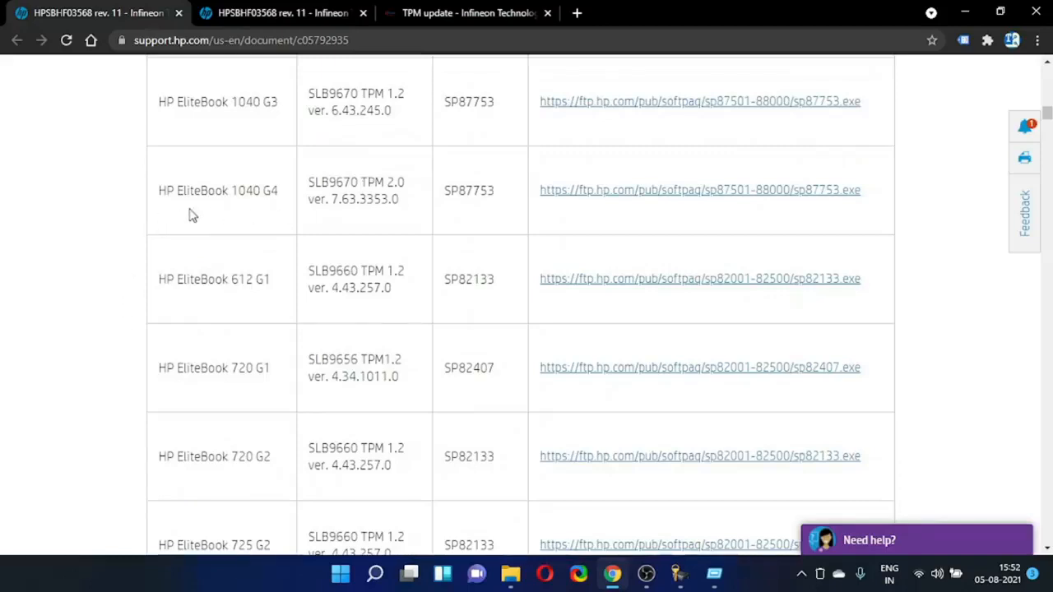
pyautogui.moveTo(207, 250)
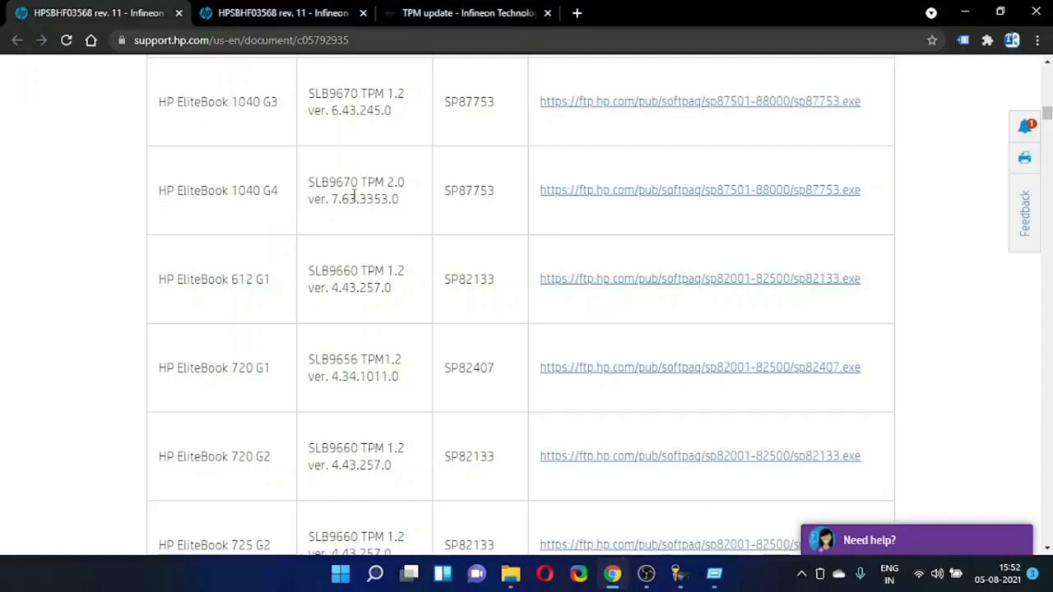
pyautogui.moveTo(806, 200)
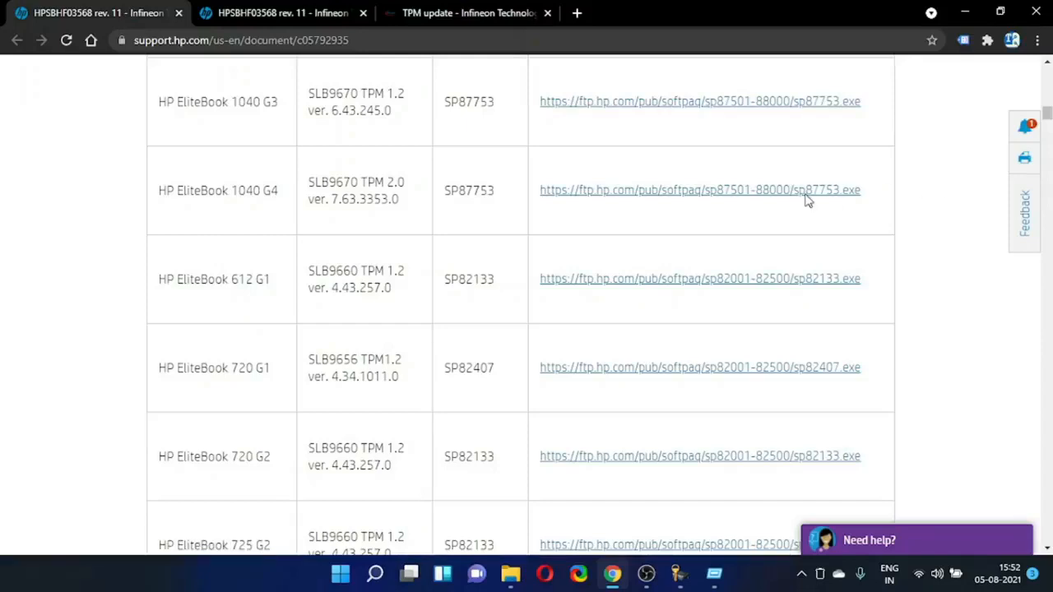
# - Download sp87753.exe, run it, accept the license and extract to C:\SWSetup\sp87753
pyautogui.click(701, 190)
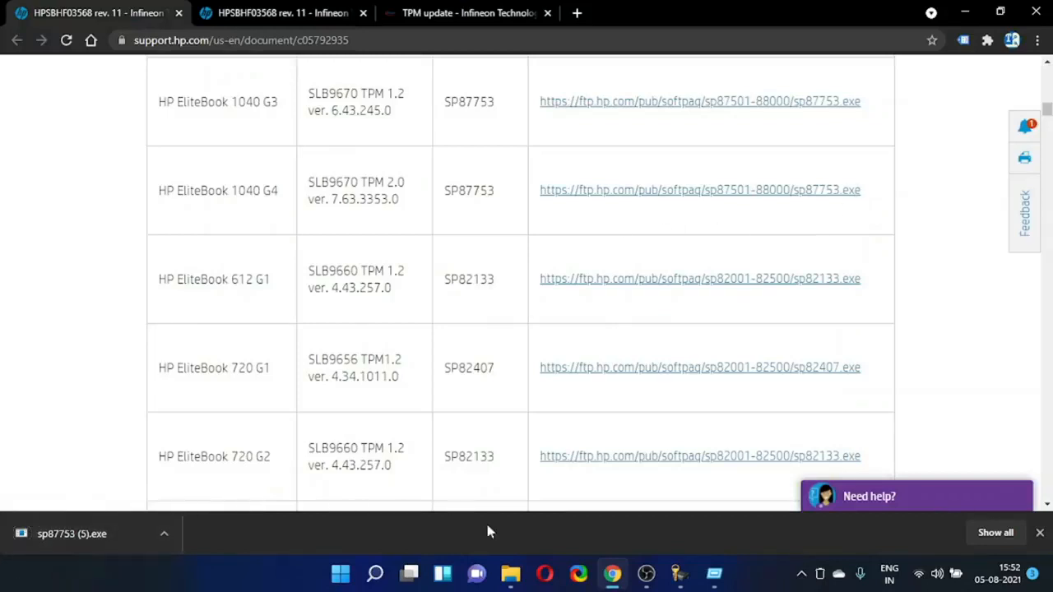
pyautogui.click(72, 534)
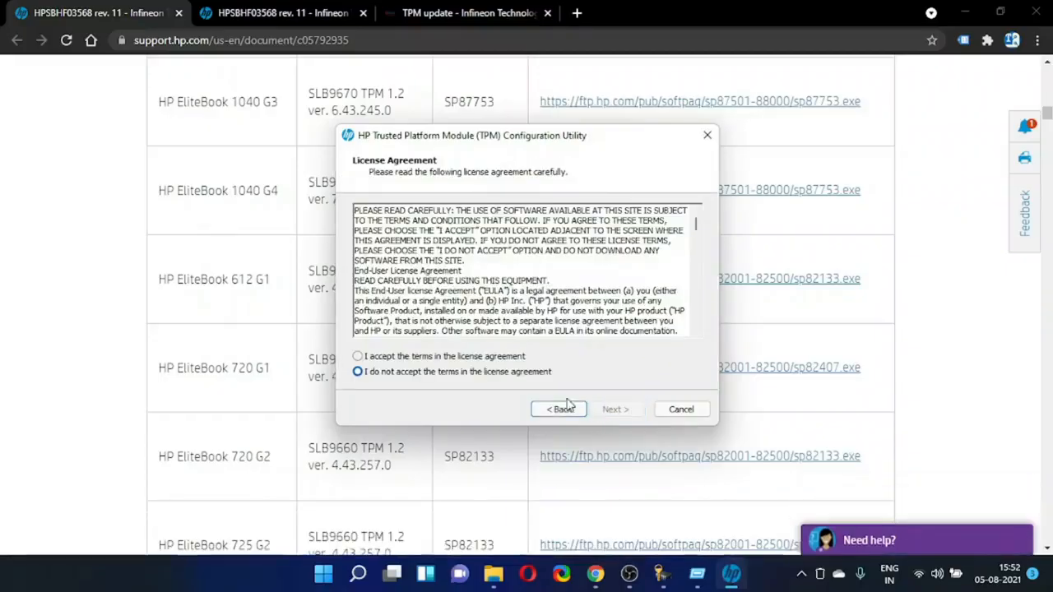
pyautogui.click(615, 408)
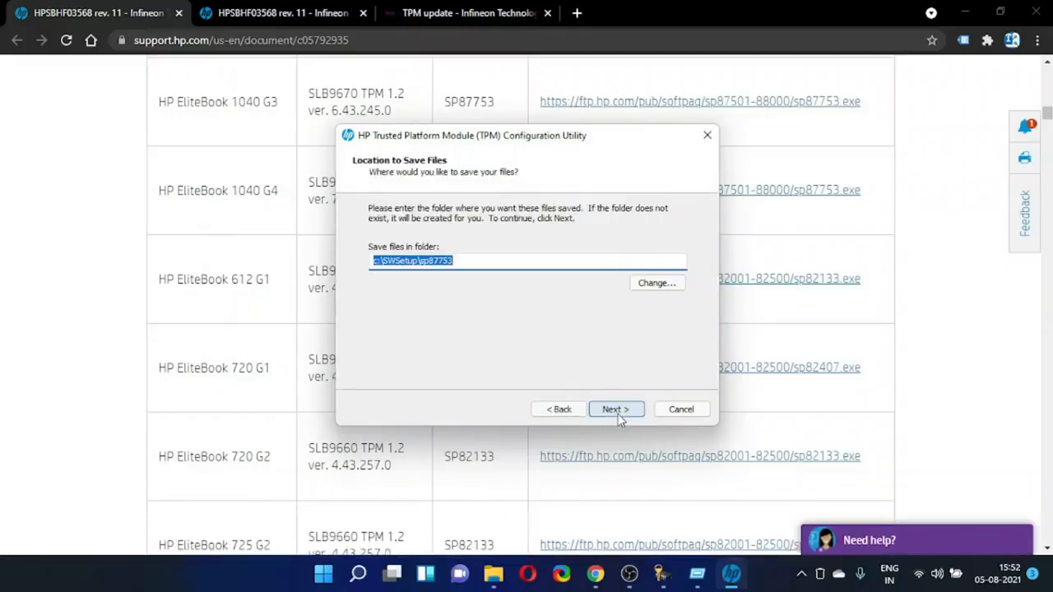
pyautogui.click(616, 408)
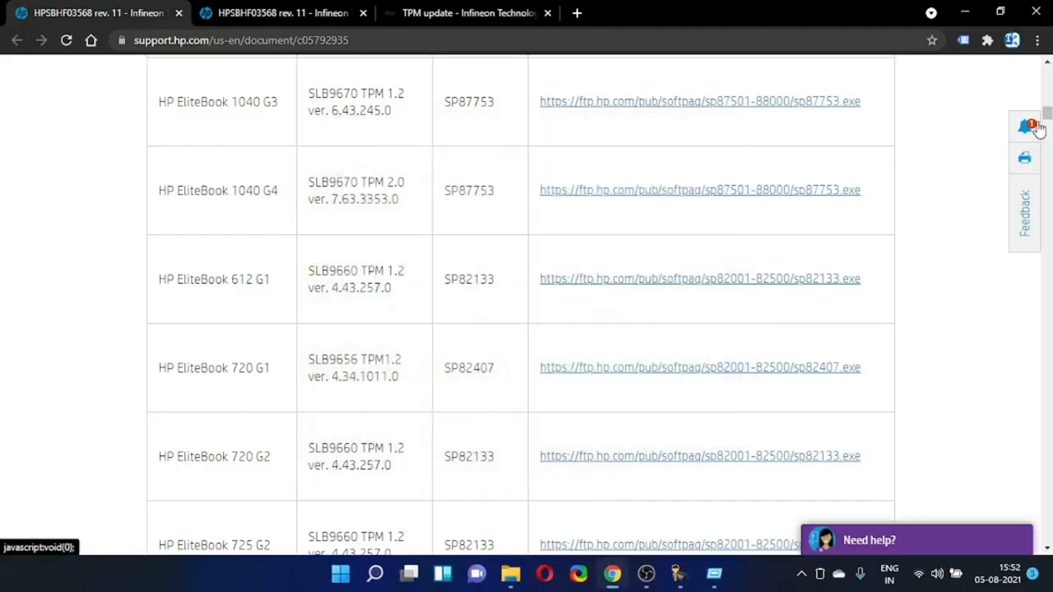
pyautogui.moveTo(436, 365)
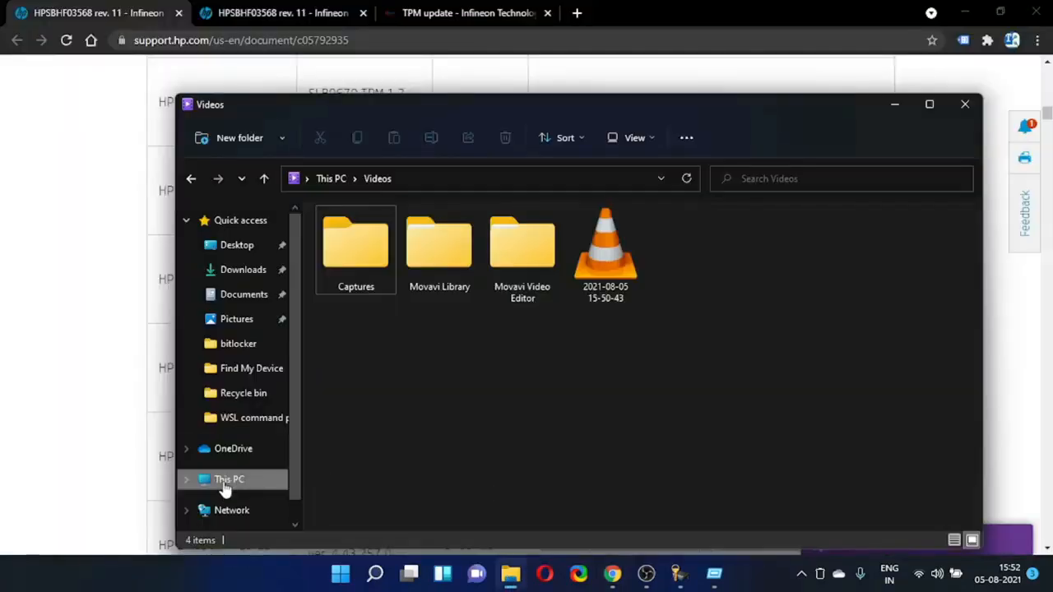
# - Navigate File Explorer to the SWSetup folder on the Local Disk (C:) drive
pyautogui.click(229, 479)
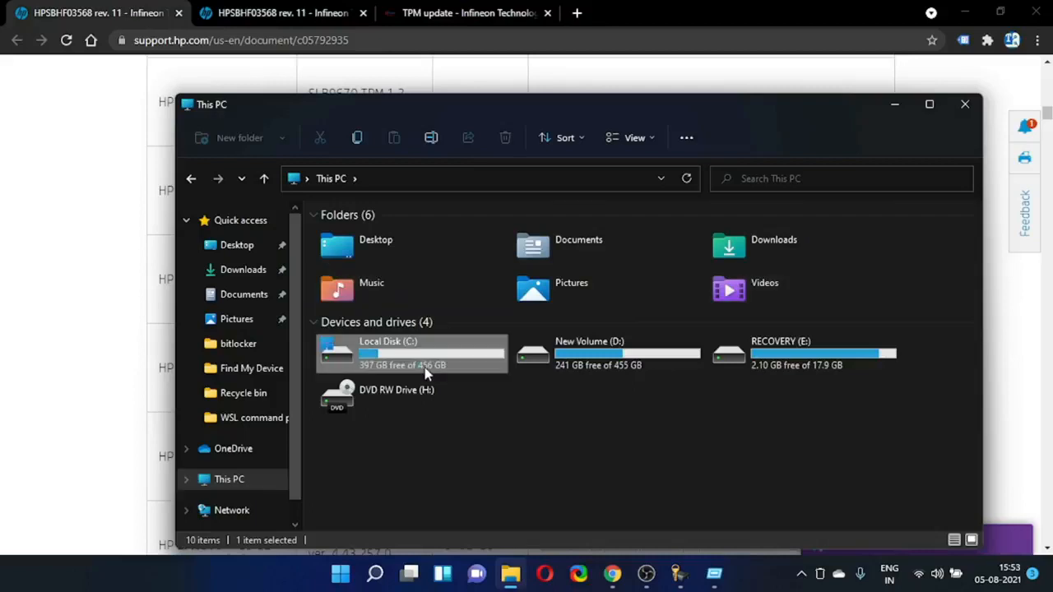
pyautogui.doubleClick(412, 352)
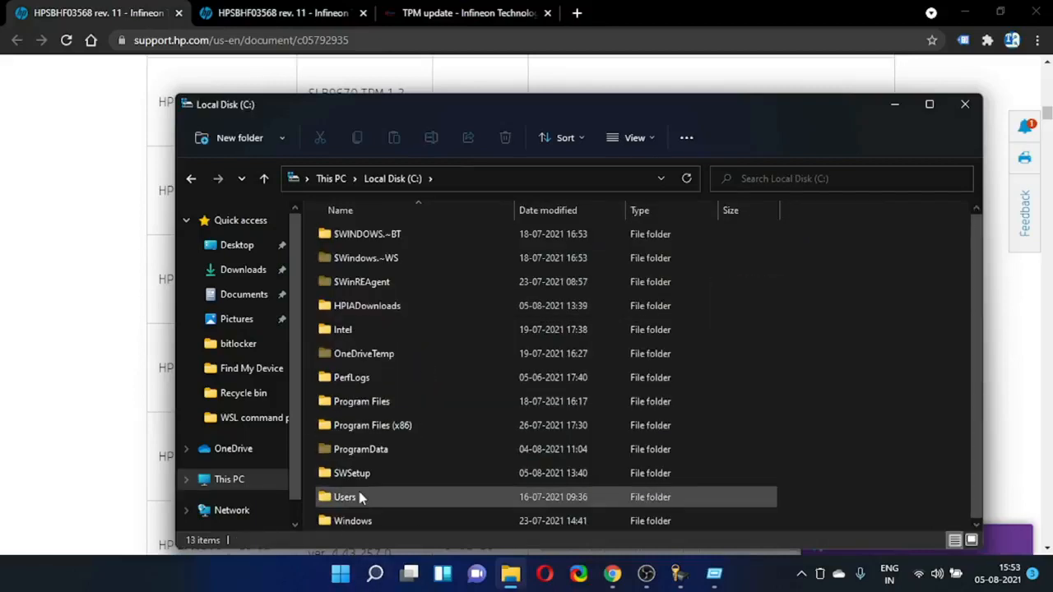
pyautogui.click(352, 474)
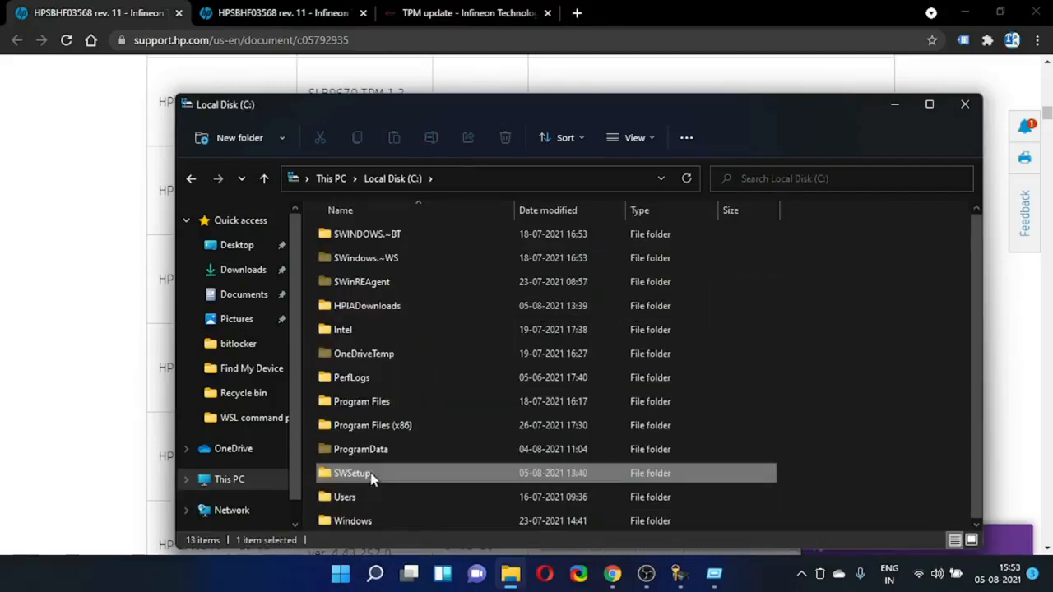
pyautogui.doubleClick(353, 474)
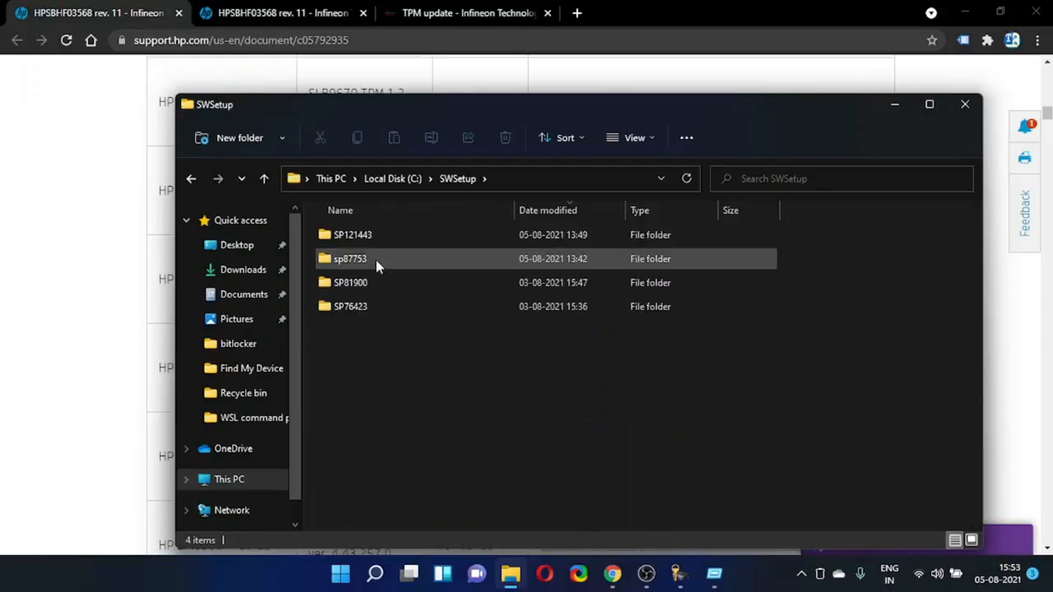
pyautogui.moveTo(349, 258)
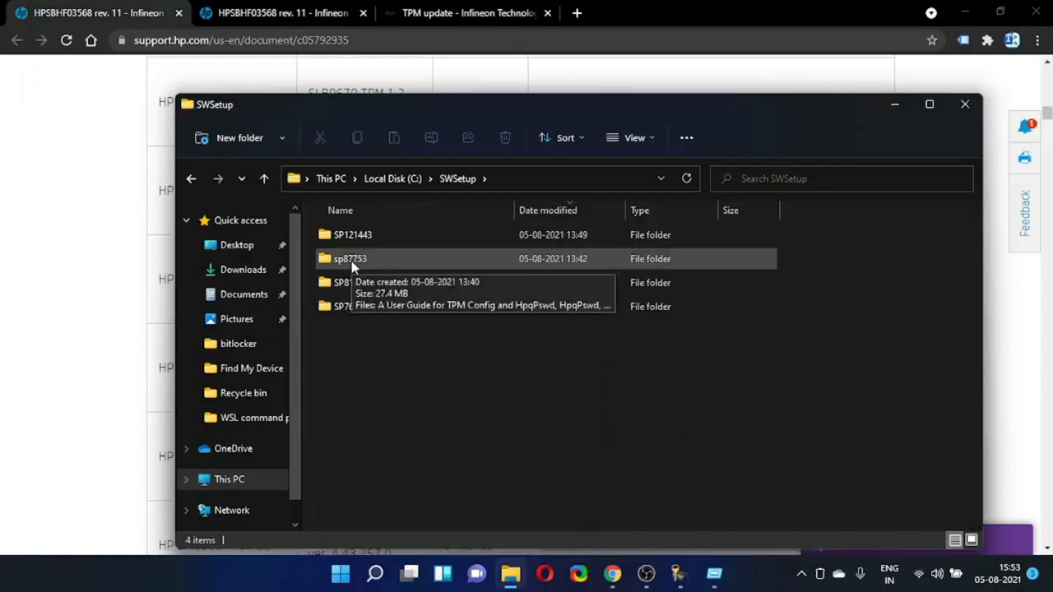
pyautogui.moveTo(372, 264)
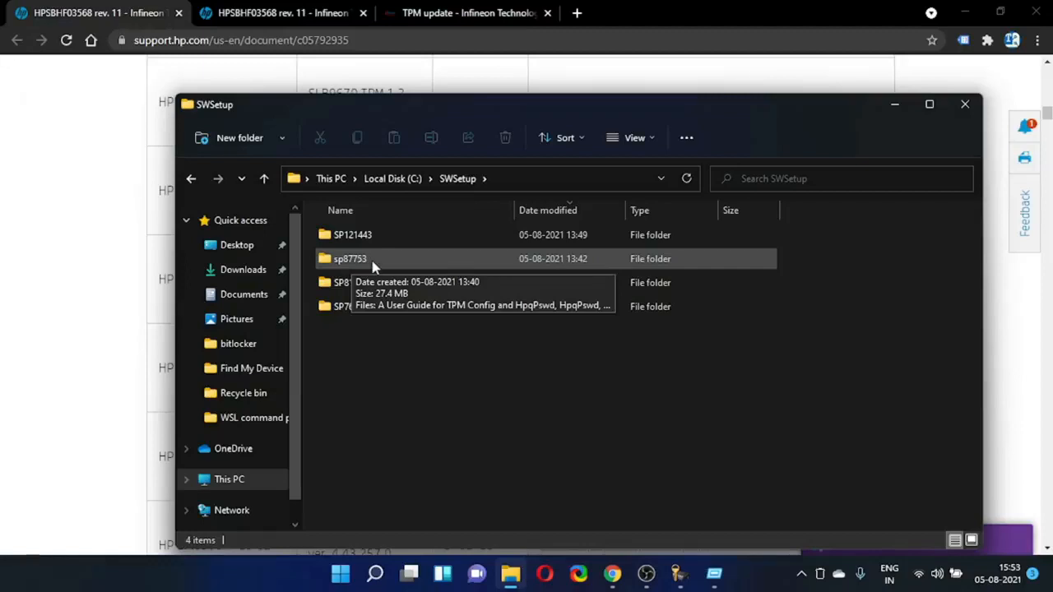
# - Open the sp87753 folder and select the TPMConfig64 application
pyautogui.click(349, 258)
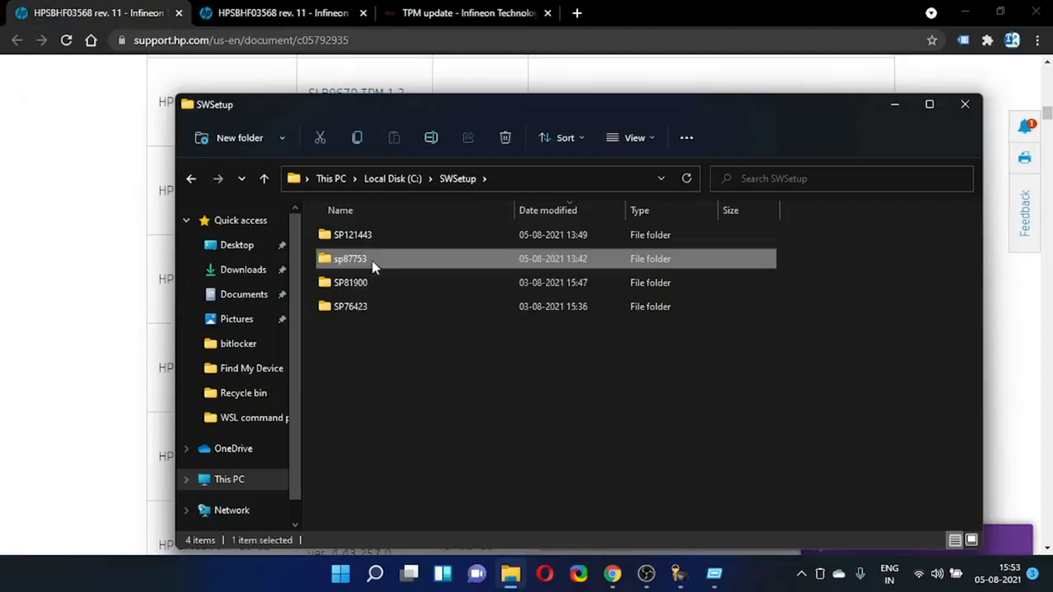
pyautogui.doubleClick(349, 258)
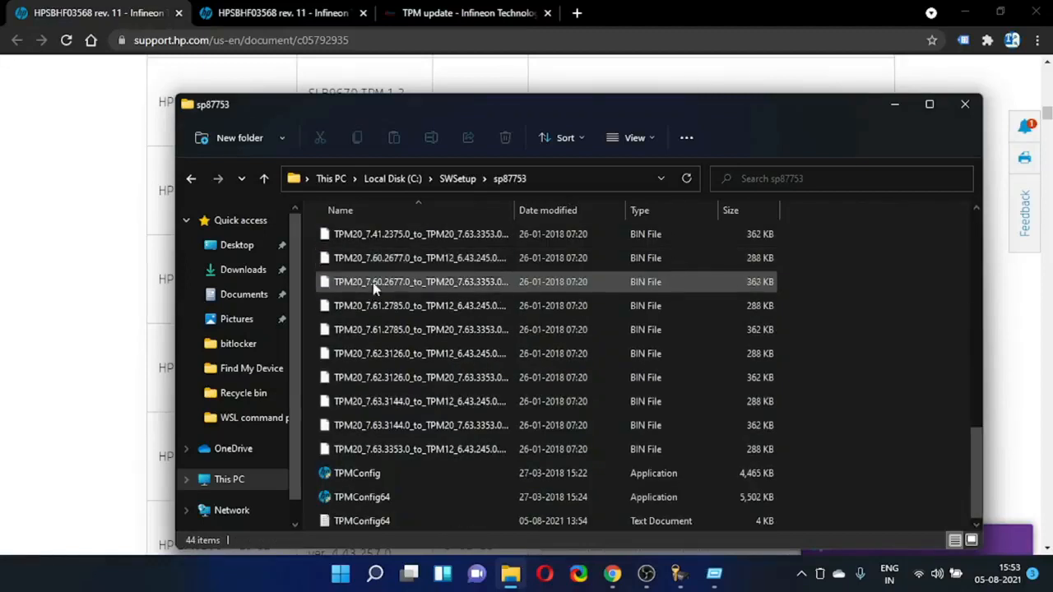
pyautogui.moveTo(404, 497)
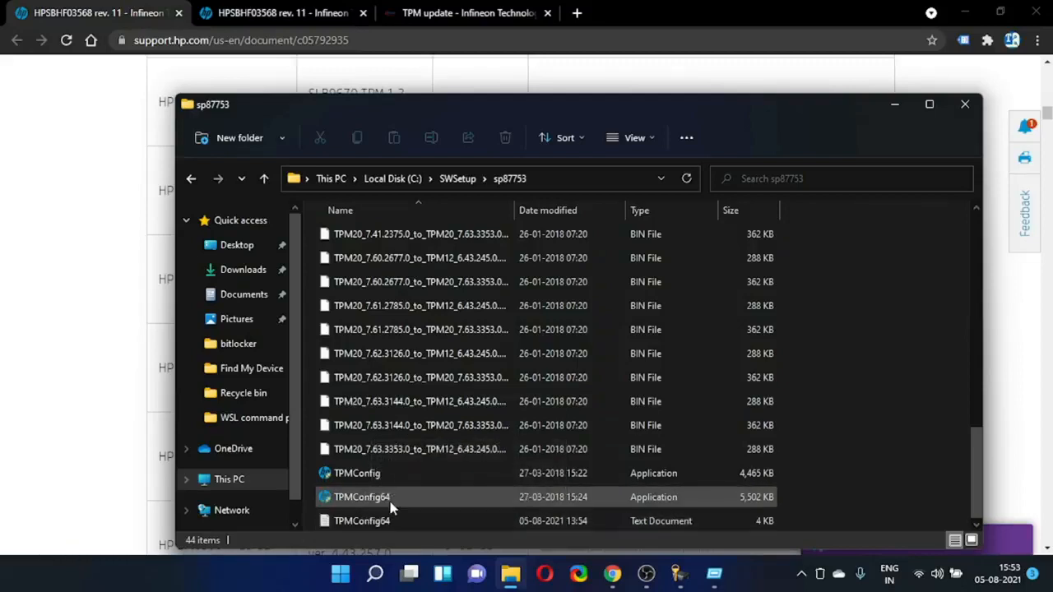
pyautogui.moveTo(362, 497)
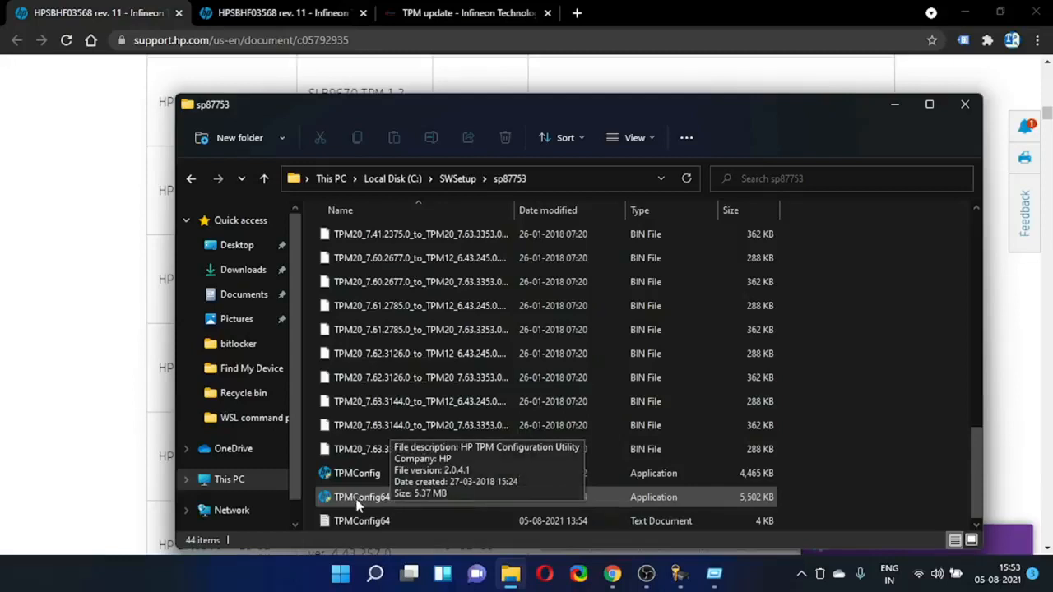
pyautogui.moveTo(625, 502)
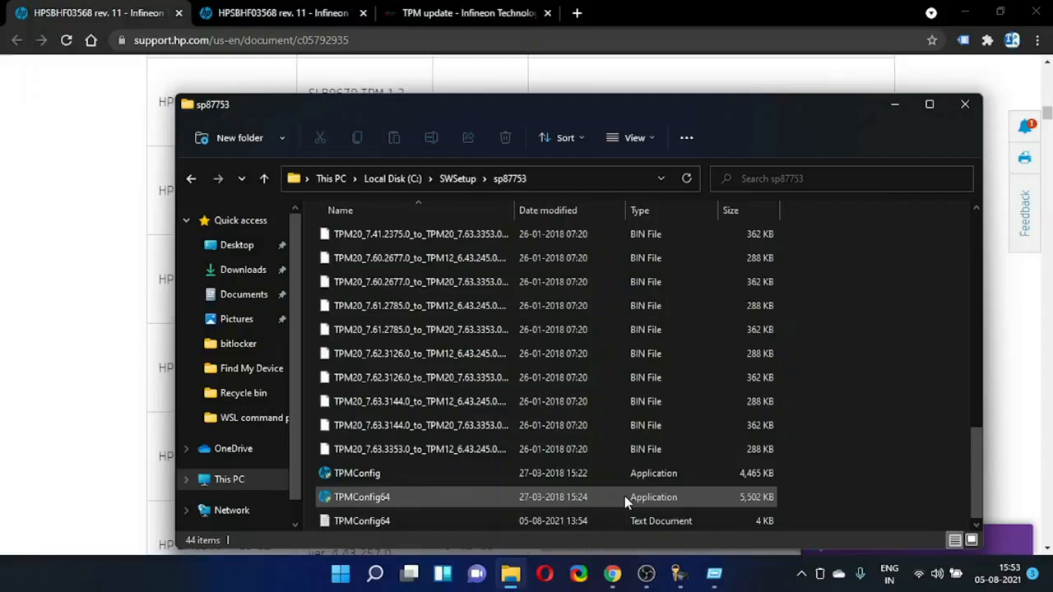
pyautogui.moveTo(622, 501)
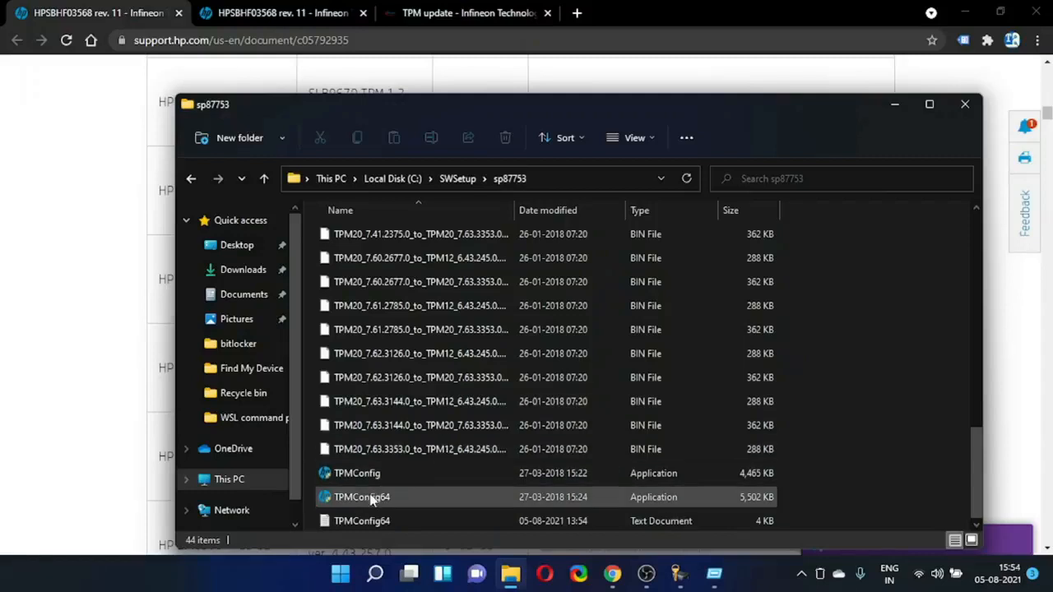
pyautogui.click(362, 497)
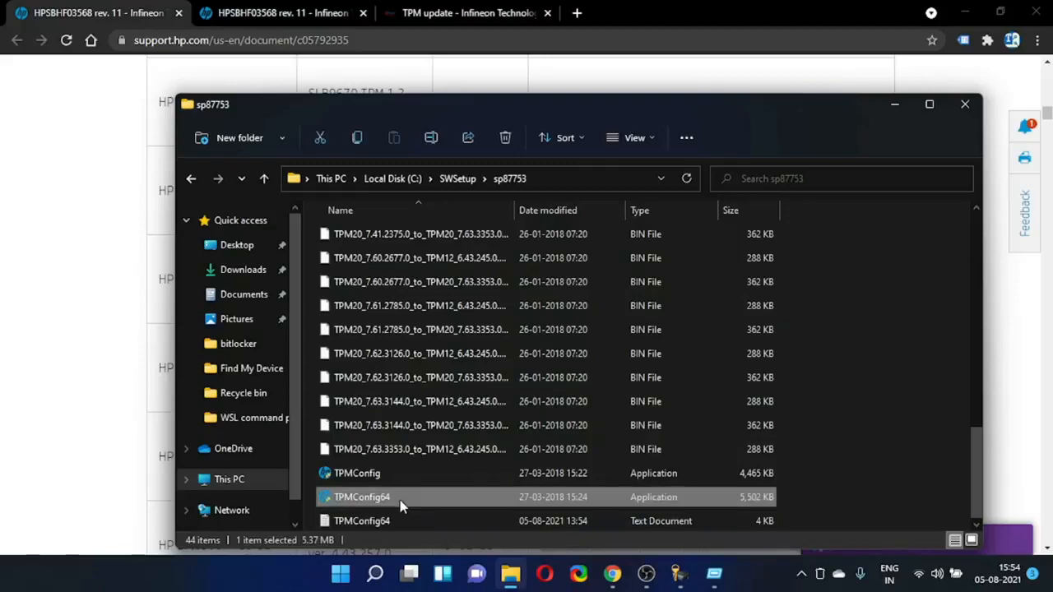
# - Run TPMConfig64 and dismiss its not-an-Infineon-TPM error
pyautogui.rightClick(362, 497)
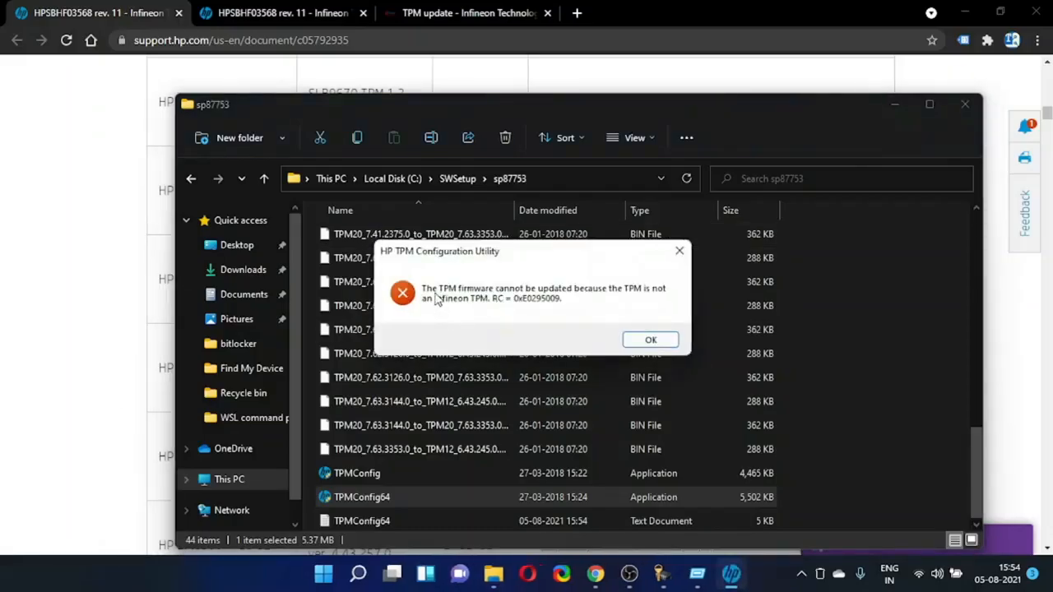
pyautogui.moveTo(464, 306)
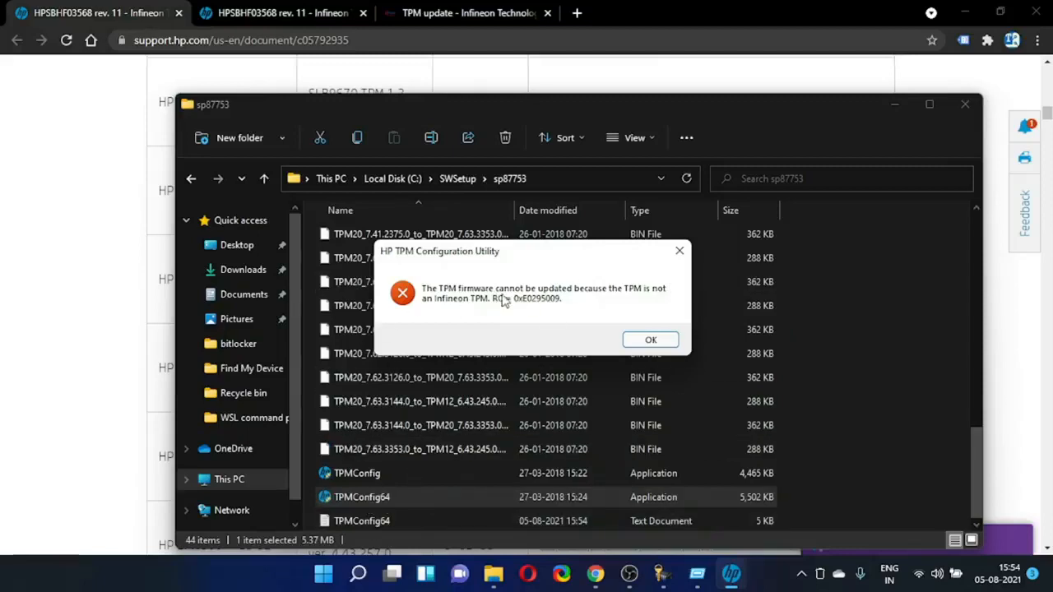
pyautogui.moveTo(527, 303)
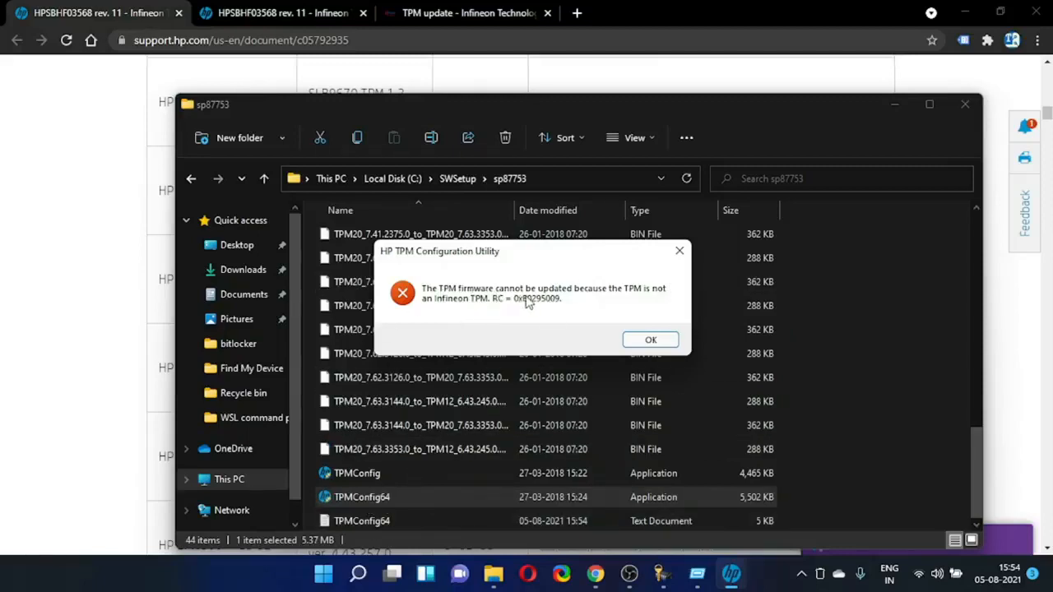
pyautogui.moveTo(617, 304)
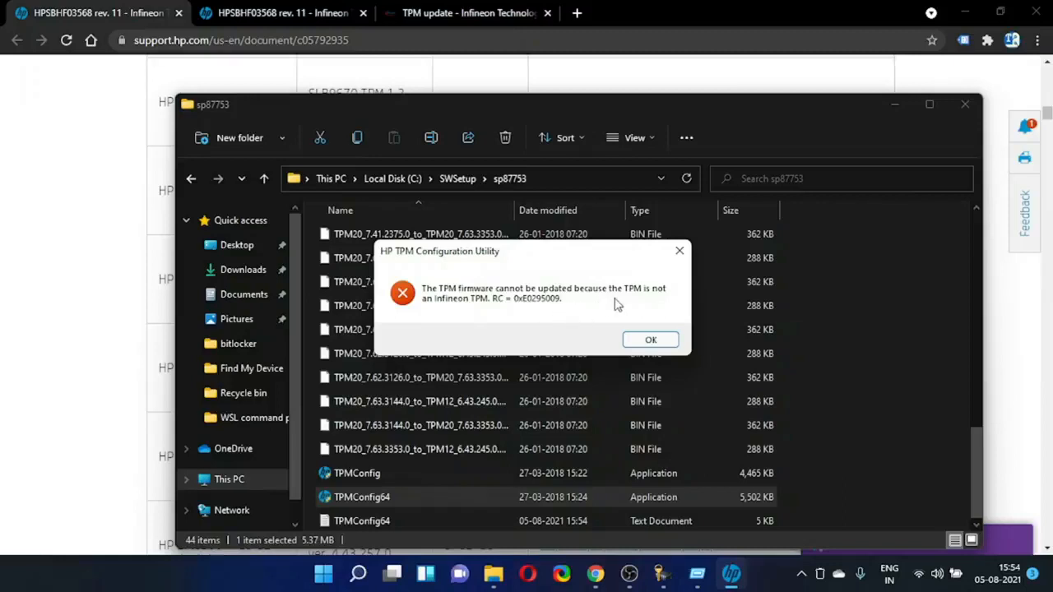
pyautogui.moveTo(550, 319)
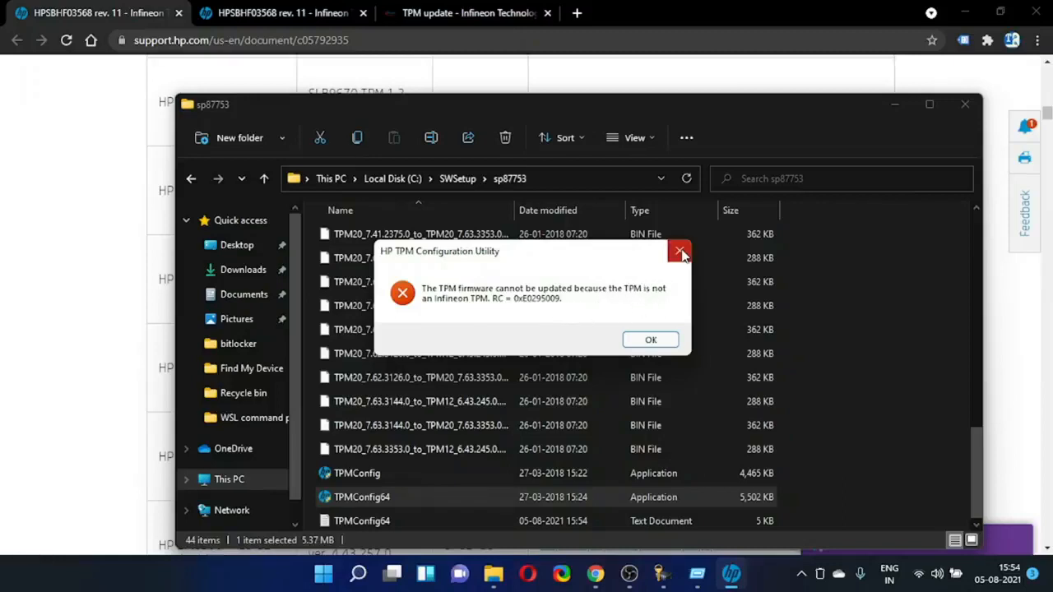
pyautogui.click(680, 250)
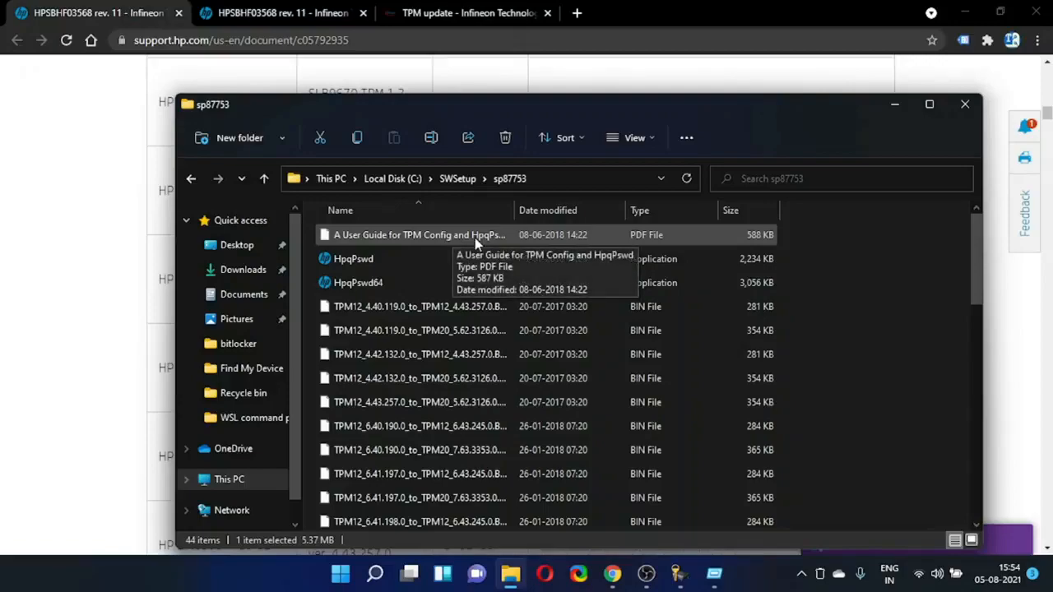
# - Open the TPM Config and HpqPswd user guide PDF and read through to its page 8 update screenshots
pyautogui.doubleClick(420, 234)
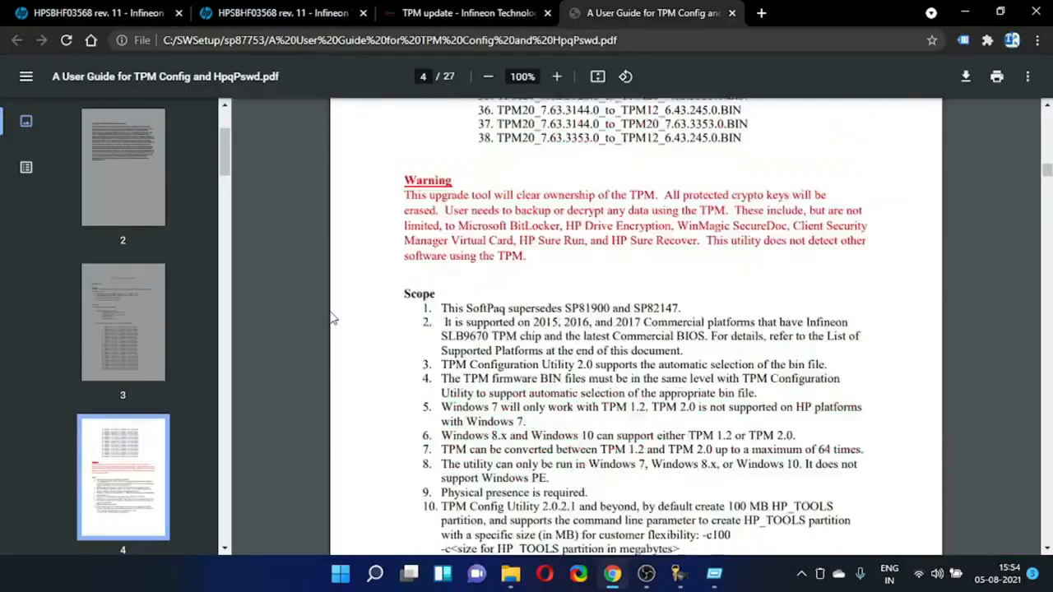
pyautogui.scroll(-3)
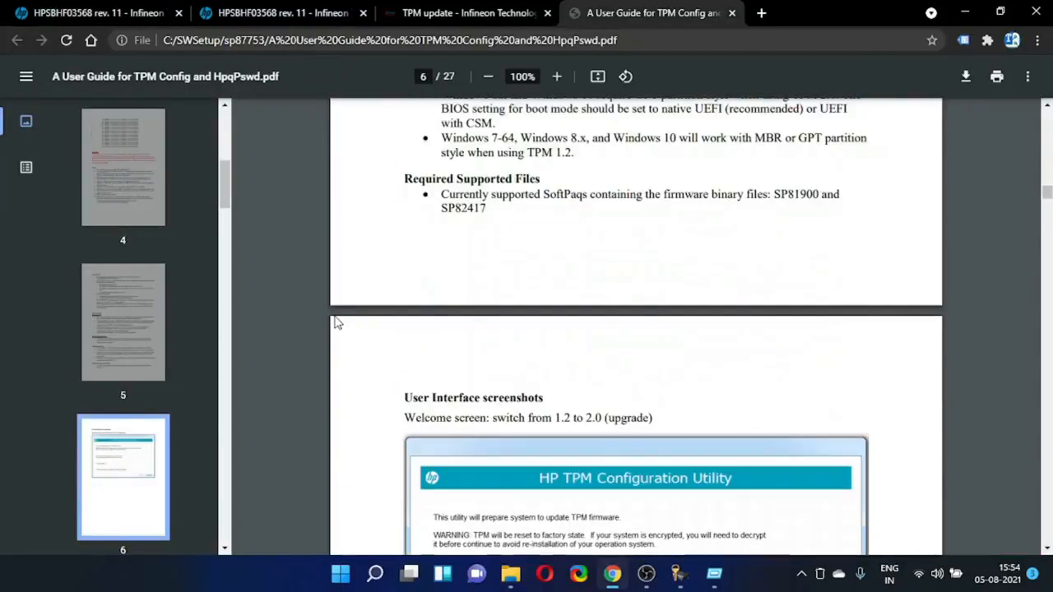
pyautogui.scroll(-3)
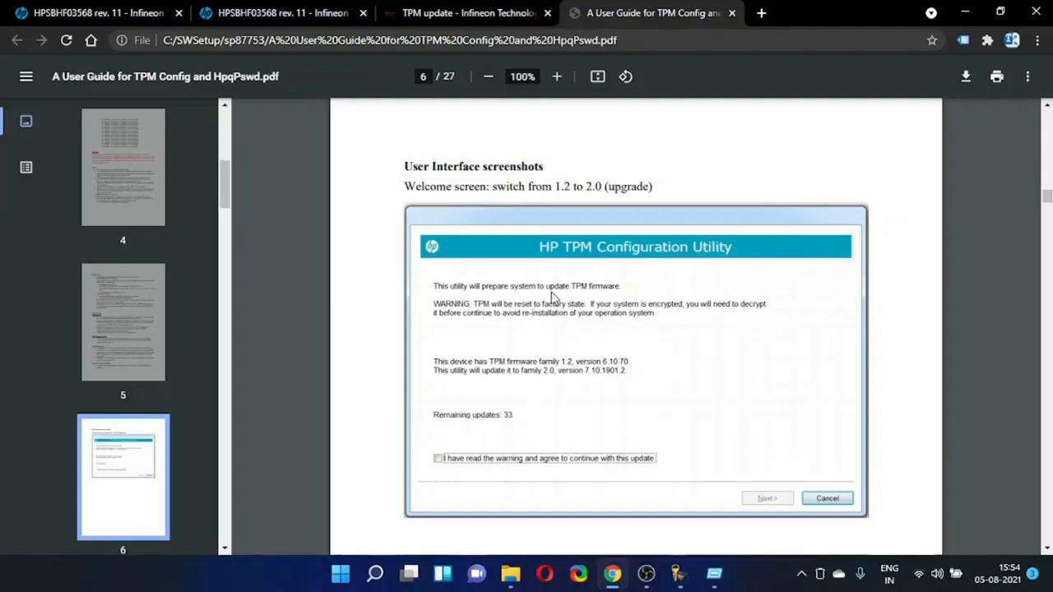
pyautogui.moveTo(695, 336)
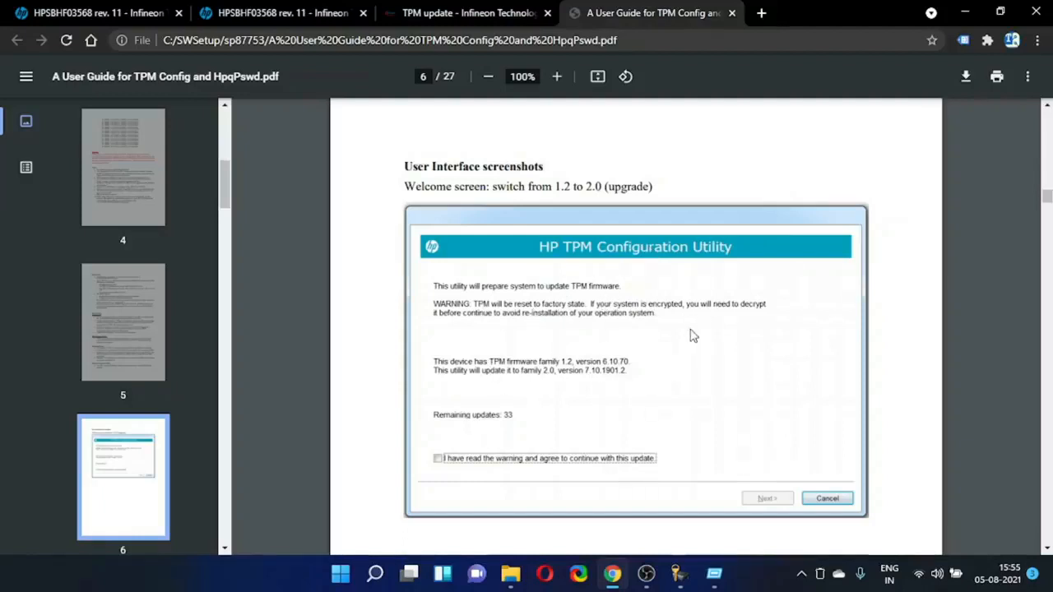
pyautogui.scroll(-3)
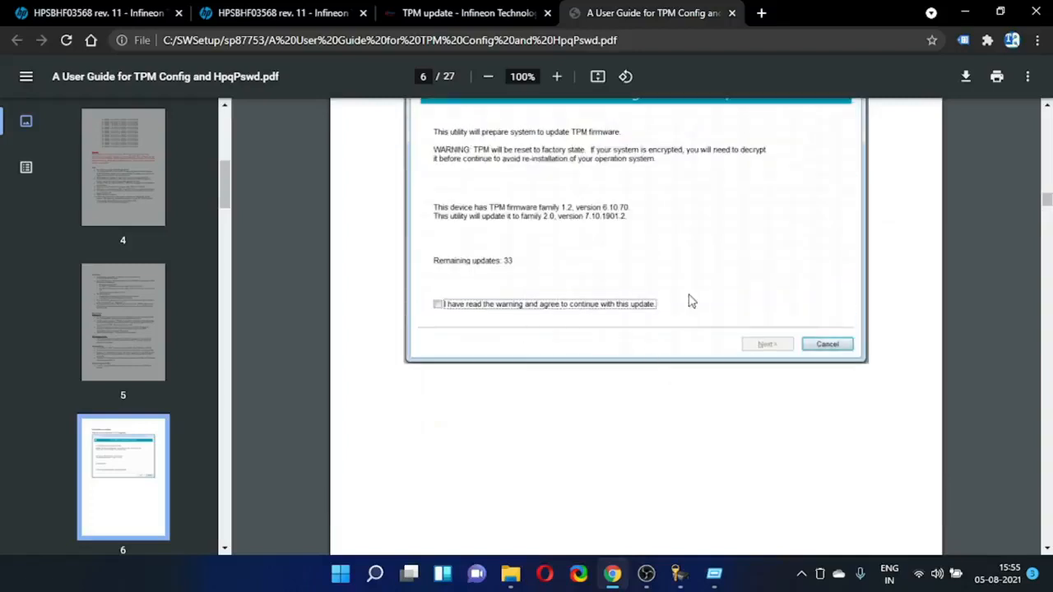
pyautogui.moveTo(540, 316)
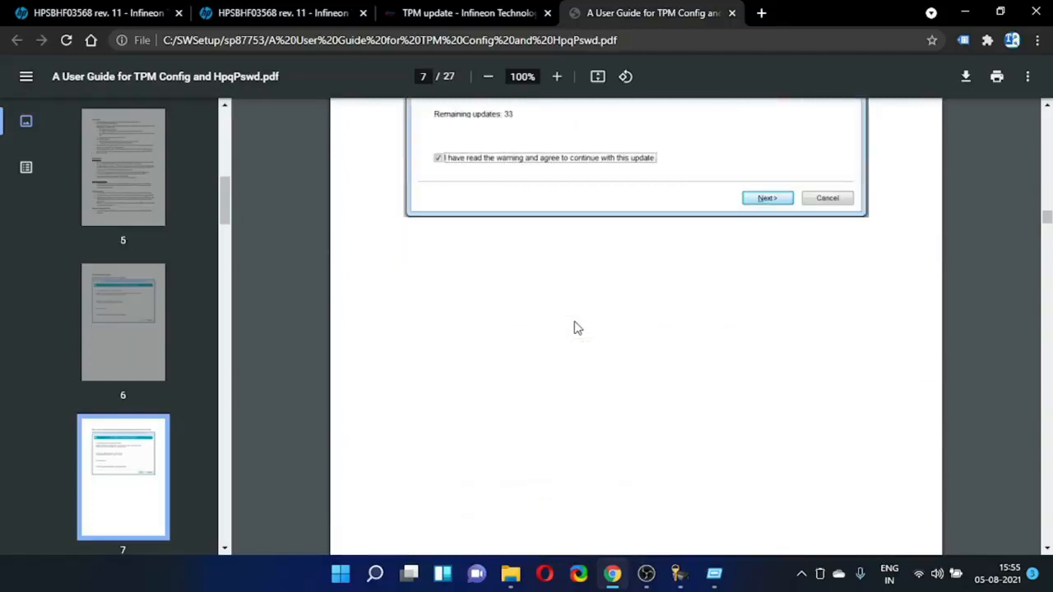
pyautogui.scroll(-3)
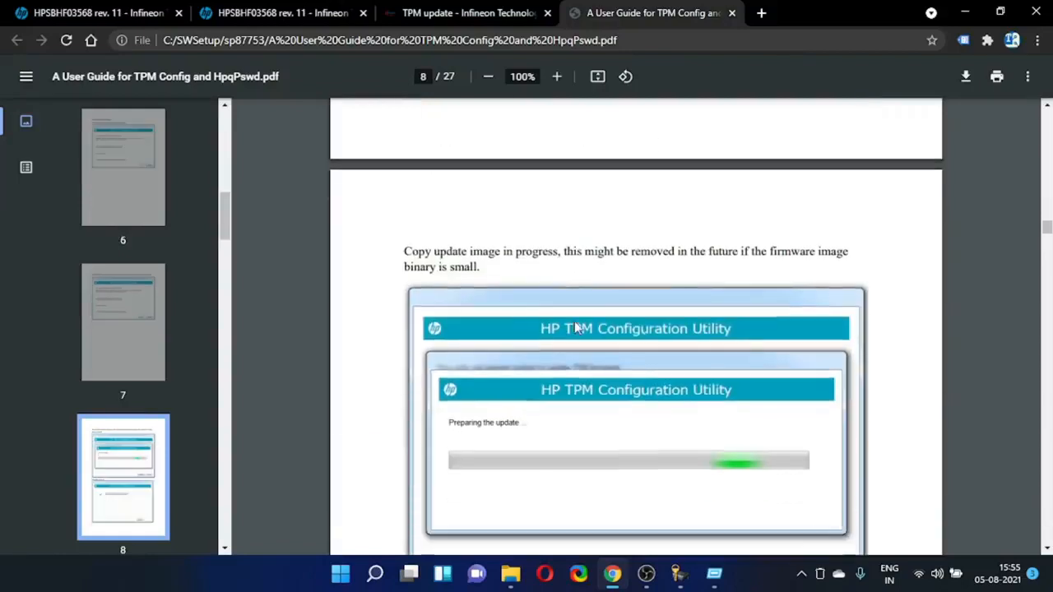
pyautogui.scroll(-3)
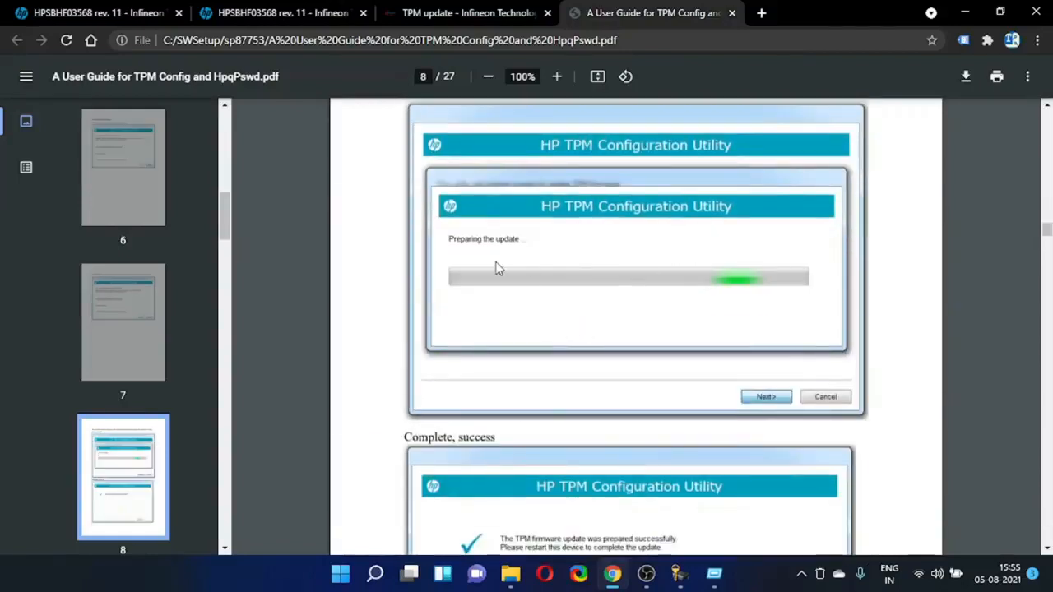
pyautogui.moveTo(626, 304)
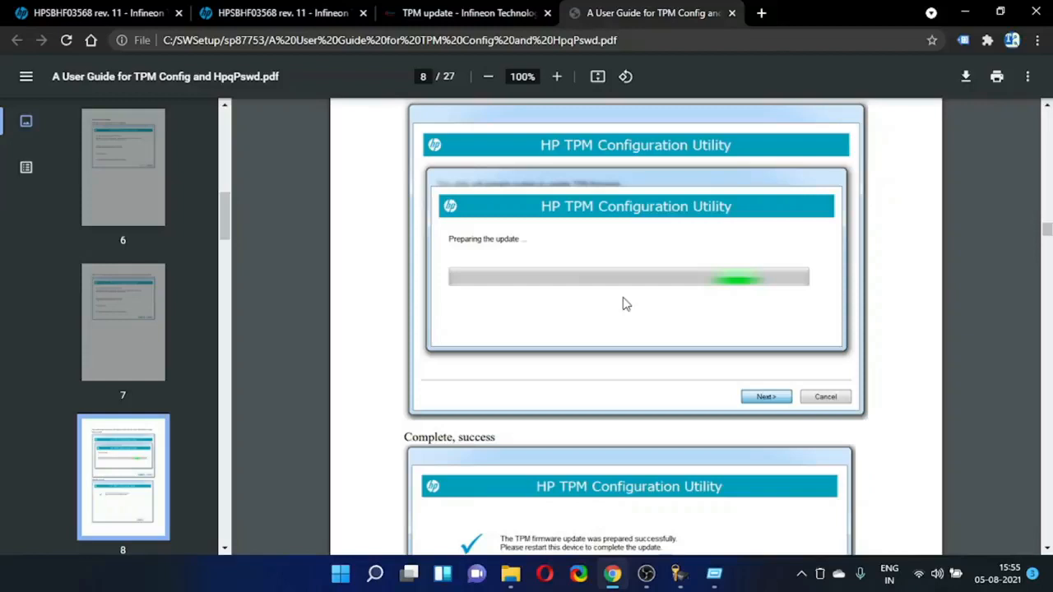
pyautogui.scroll(-3)
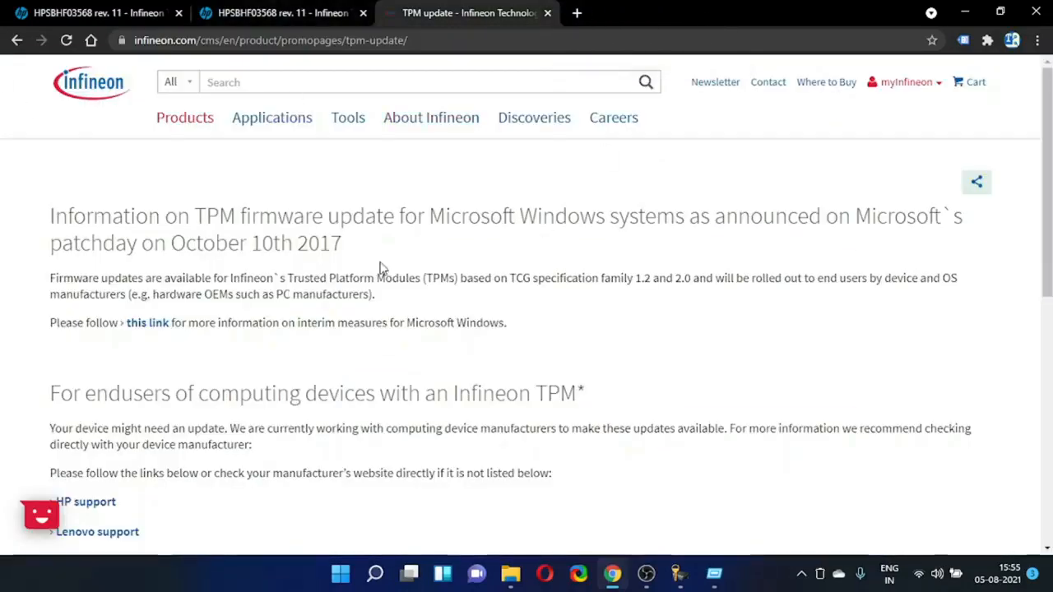
pyautogui.moveTo(403, 299)
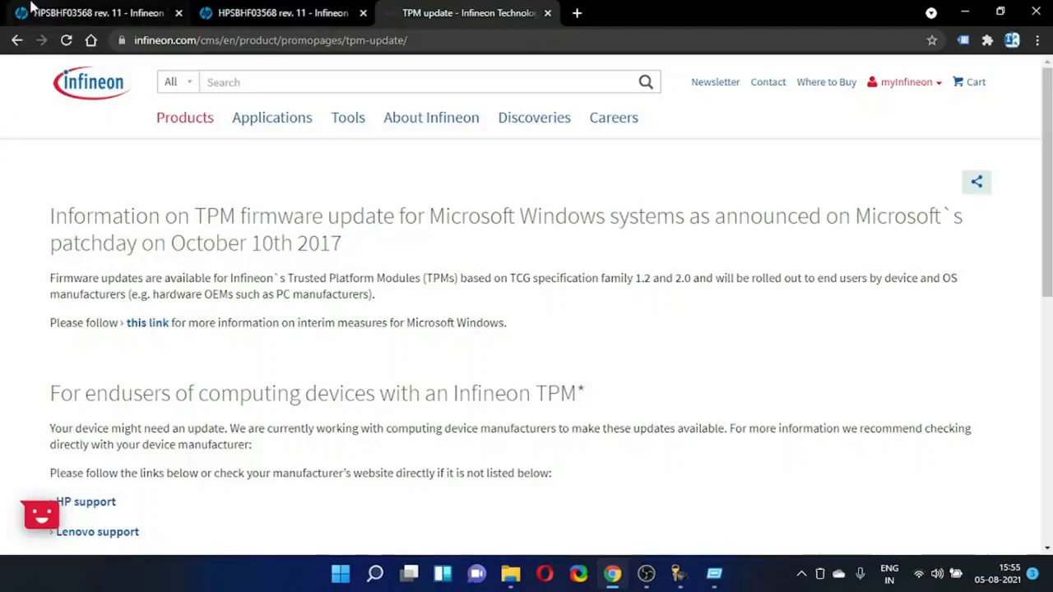
# - Return to the HPSBHF03568 advisory tab and scroll its EliteBook TPM SoftPaq table
pyautogui.click(86, 500)
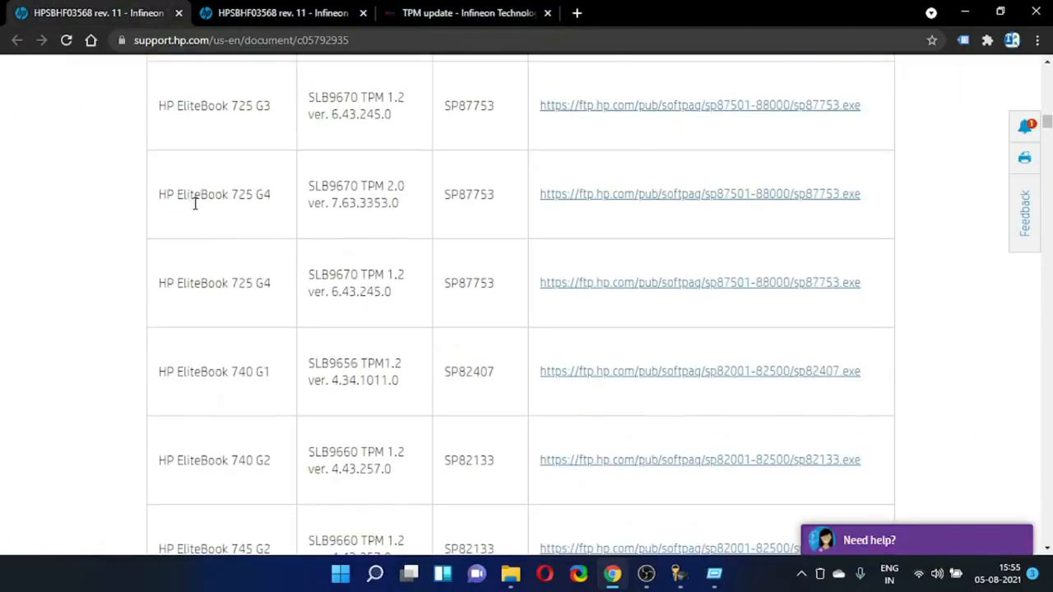
pyautogui.scroll(-3)
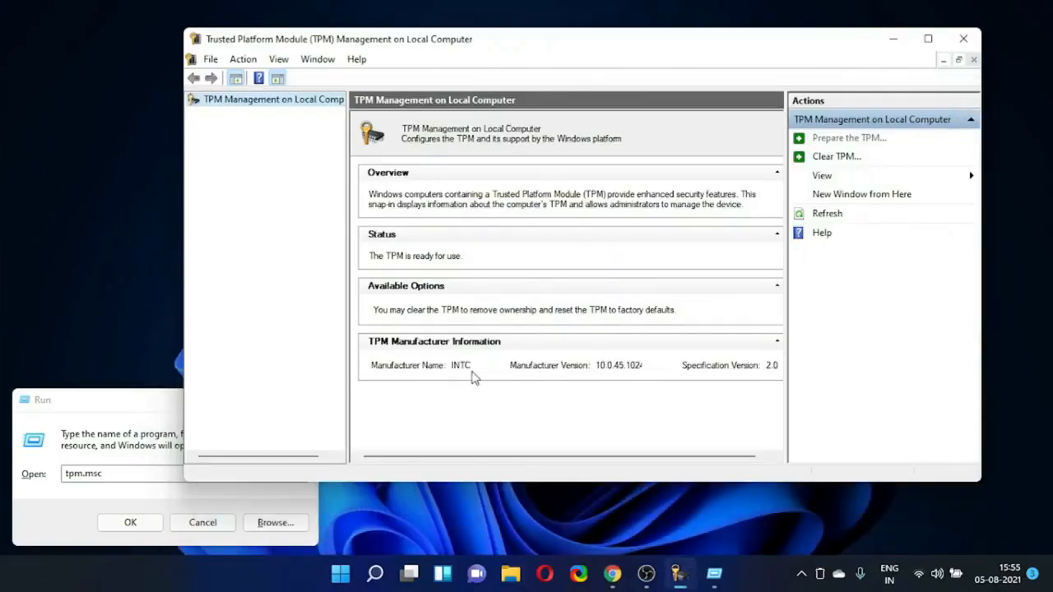
pyautogui.moveTo(678, 567)
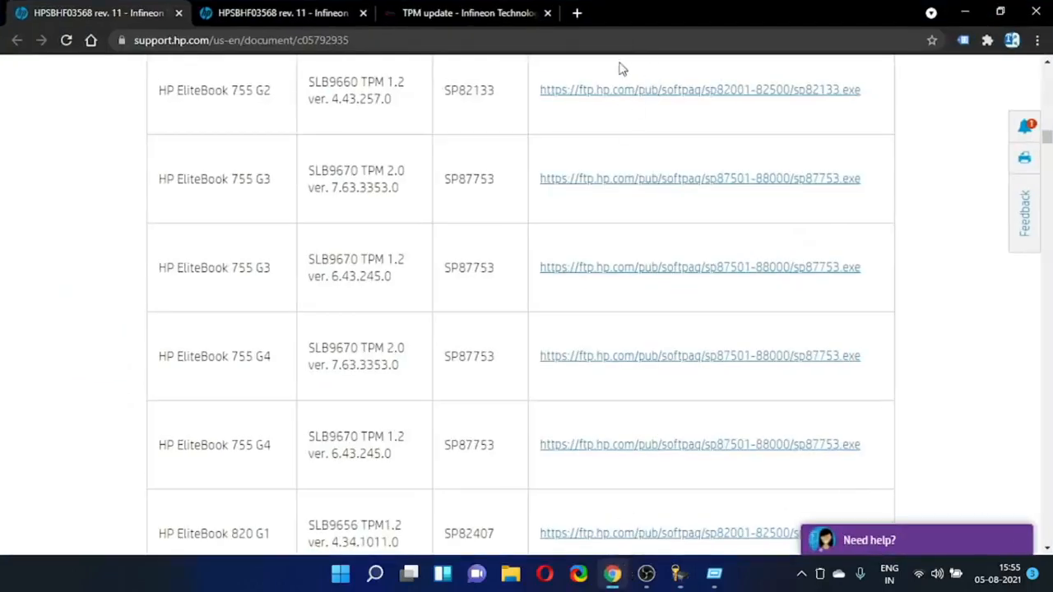
# - Open a new blank tab in Chrome after confirming the TPM manufacturer is INTC
pyautogui.click(576, 13)
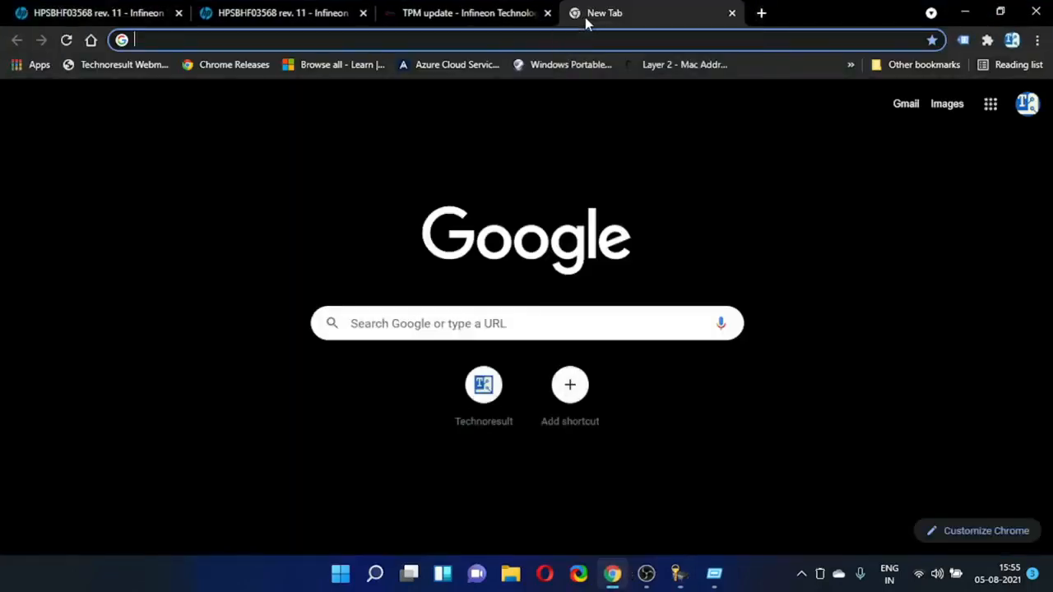
# - Search Google for 'intc tpm firmware update'
pyautogui.write('intc tpm firmware update')
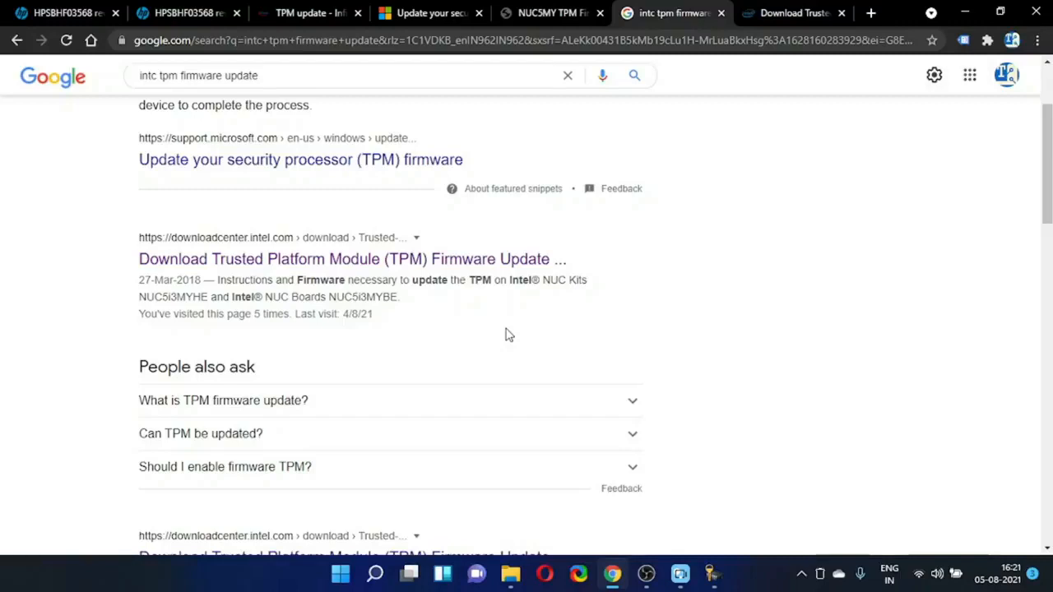
pyautogui.moveTo(50, 221)
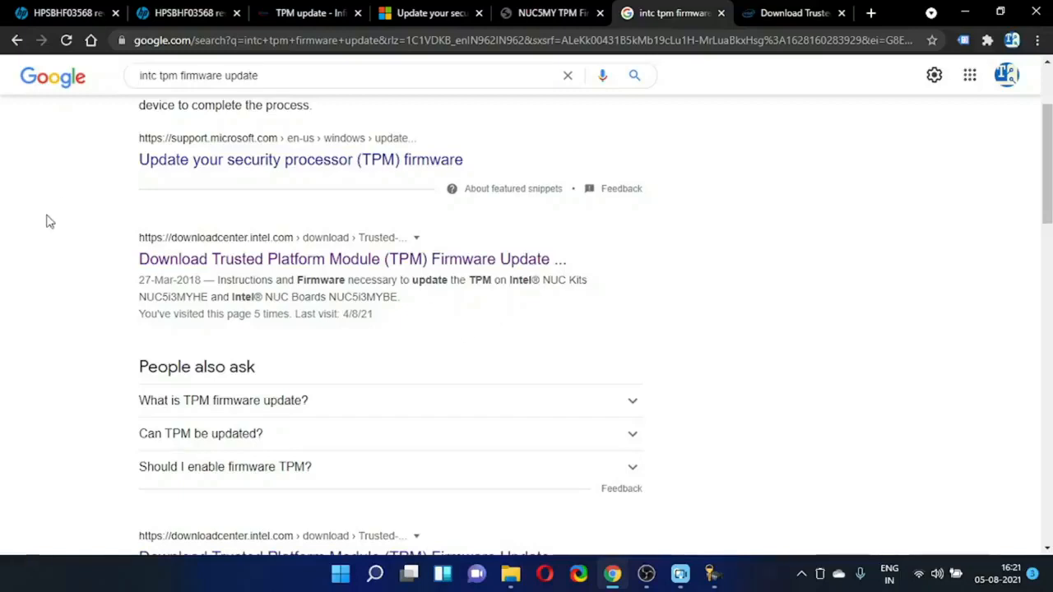
pyautogui.moveTo(286, 259)
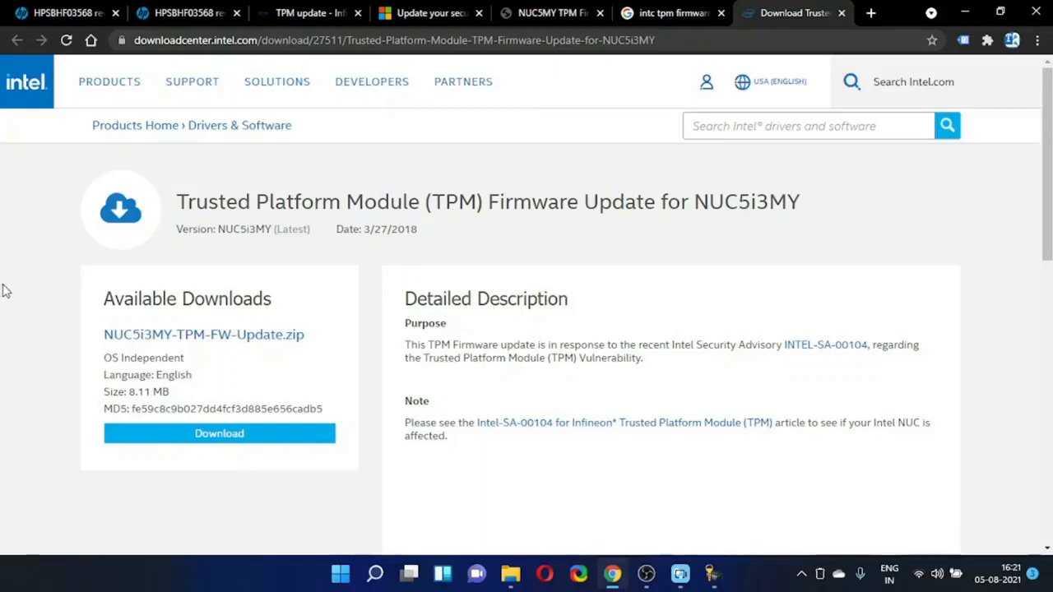
# - Open the NUC5i3MY TPM firmware update User Guide PDF in a new tab from Intel's download page
pyautogui.scroll(-3)
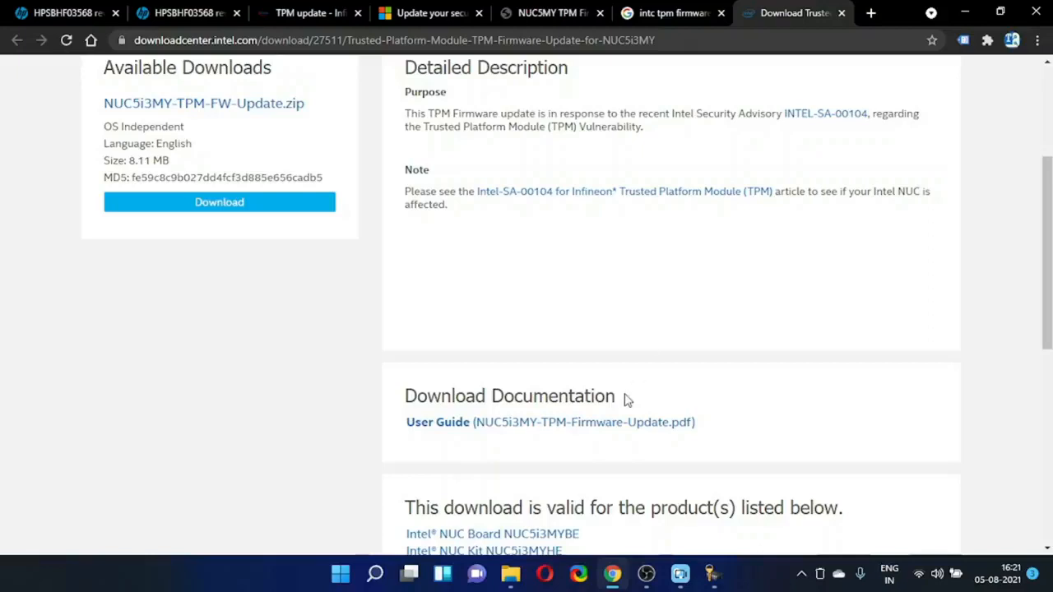
pyautogui.moveTo(566, 428)
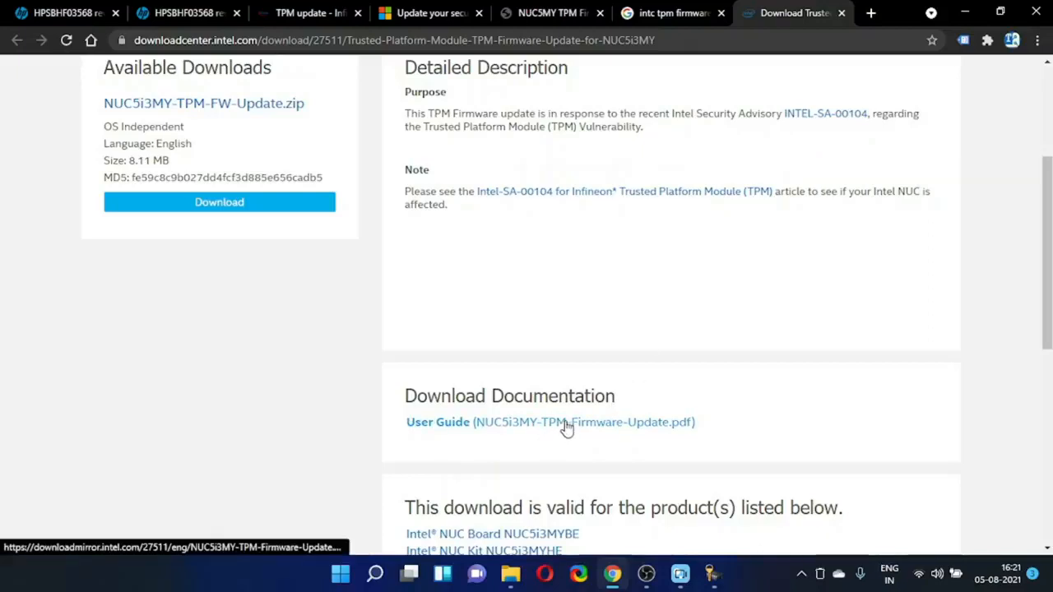
pyautogui.rightClick(566, 421)
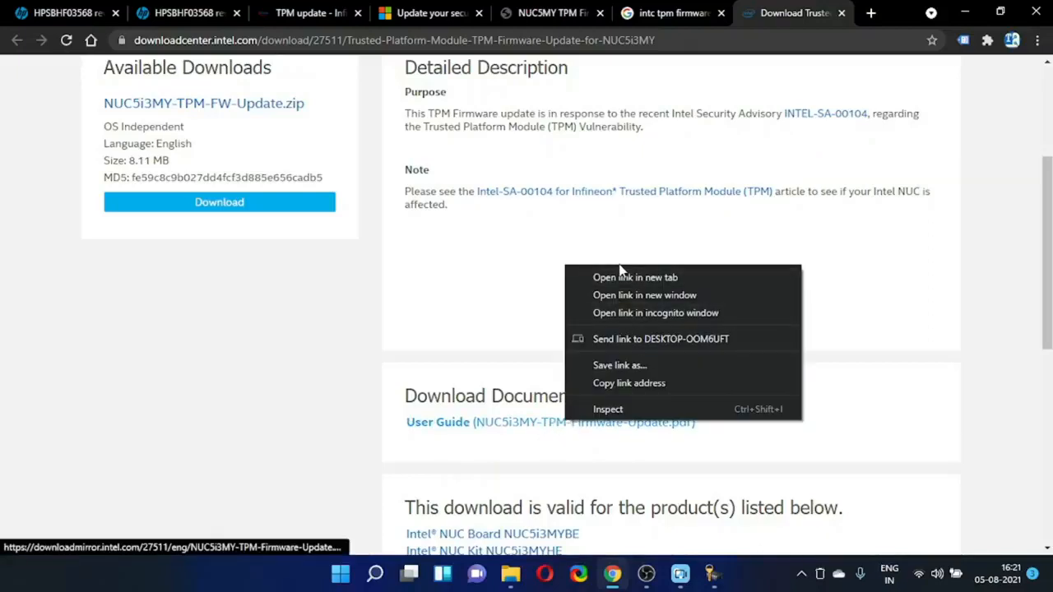
pyautogui.click(635, 276)
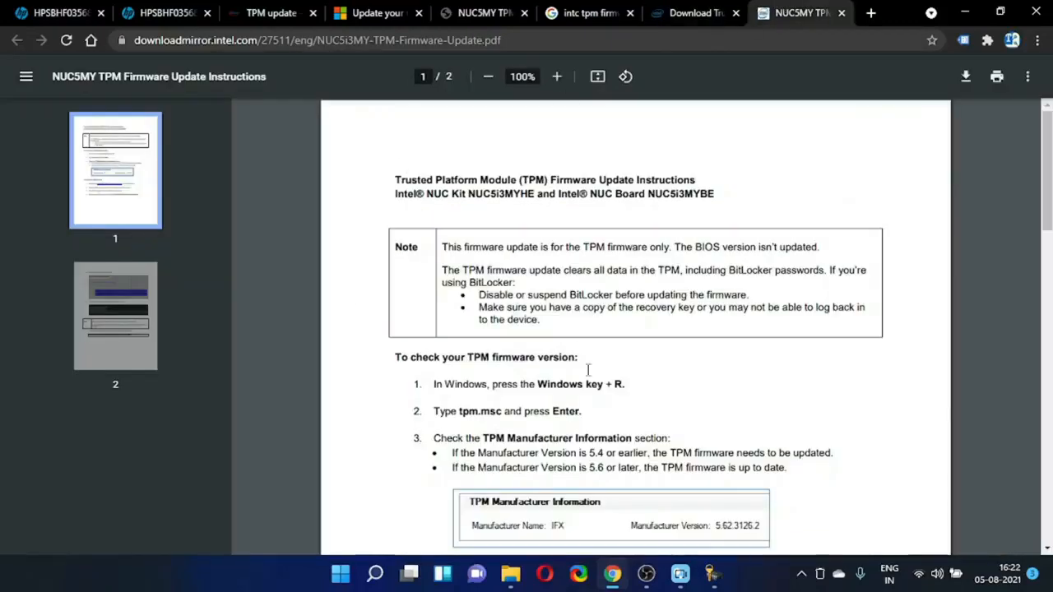
# - Read pages 1 and 2 of Intel's NUC TPM firmware update instructions through the success message
pyautogui.scroll(-3)
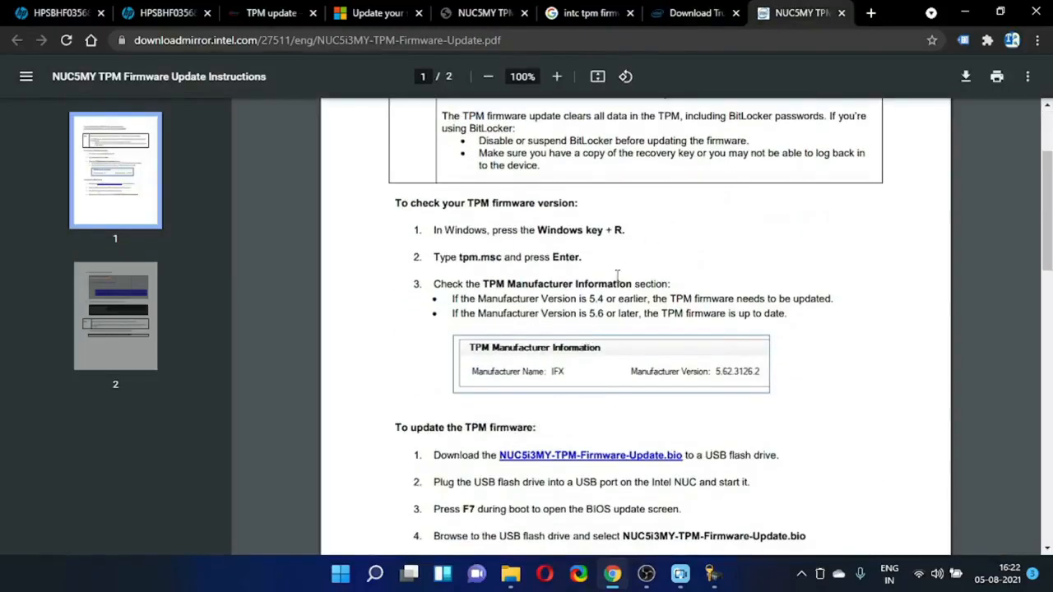
pyautogui.scroll(-3)
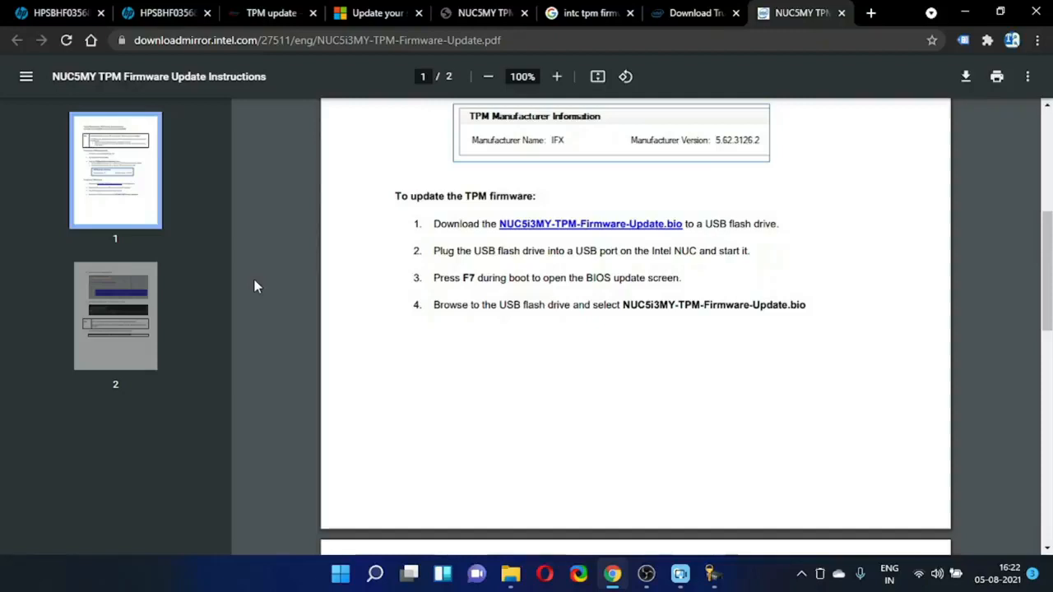
pyautogui.moveTo(527, 340)
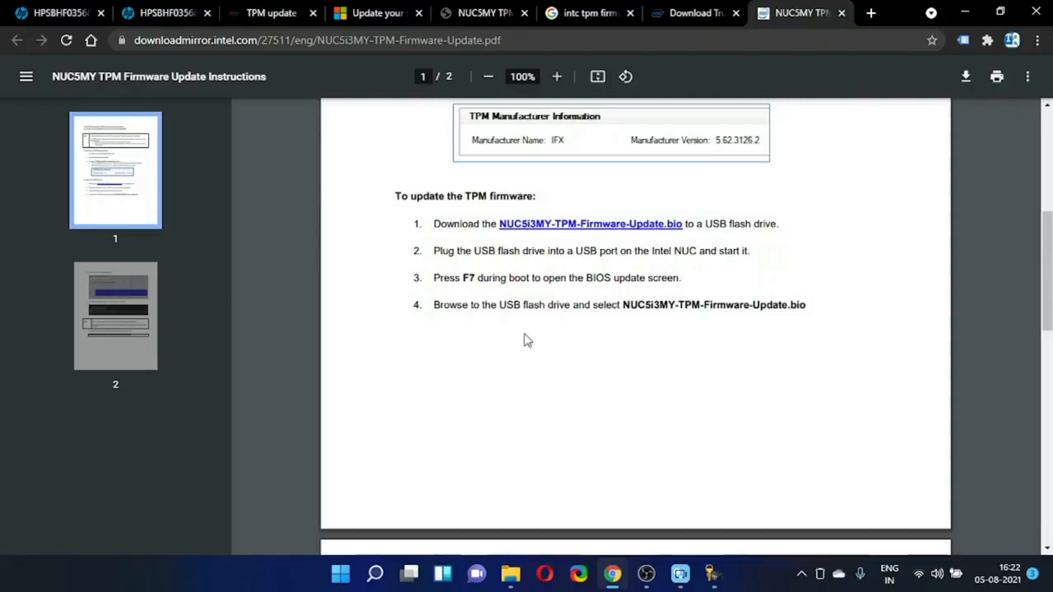
pyautogui.scroll(-3)
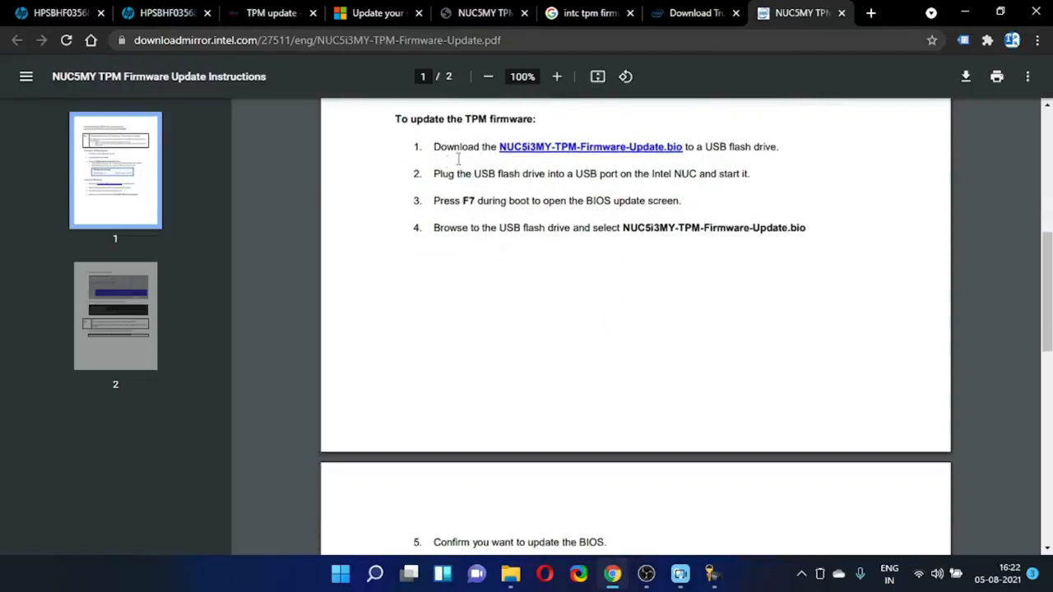
pyautogui.moveTo(638, 158)
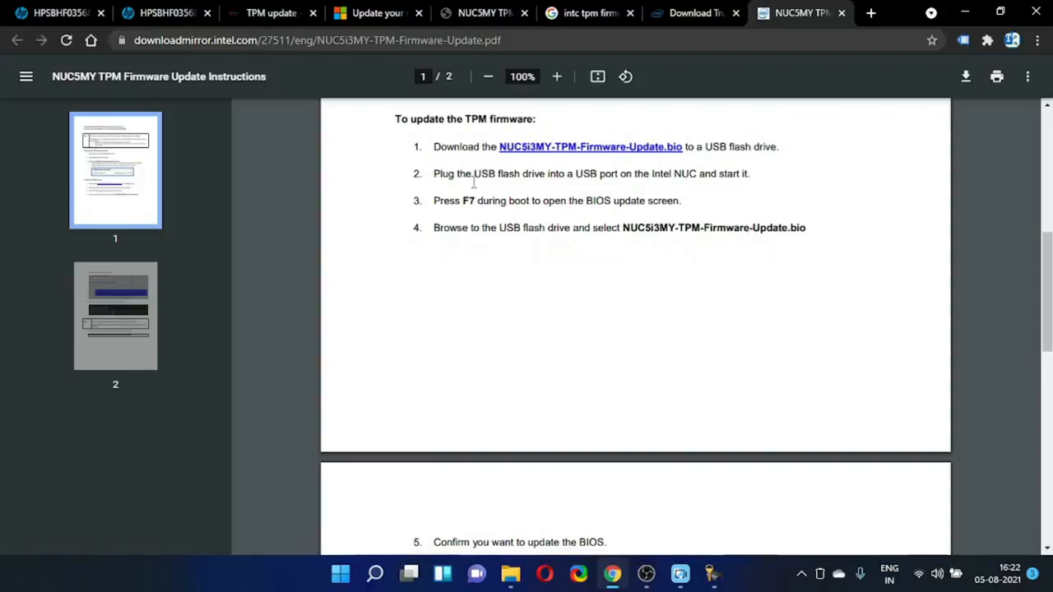
pyautogui.moveTo(491, 191)
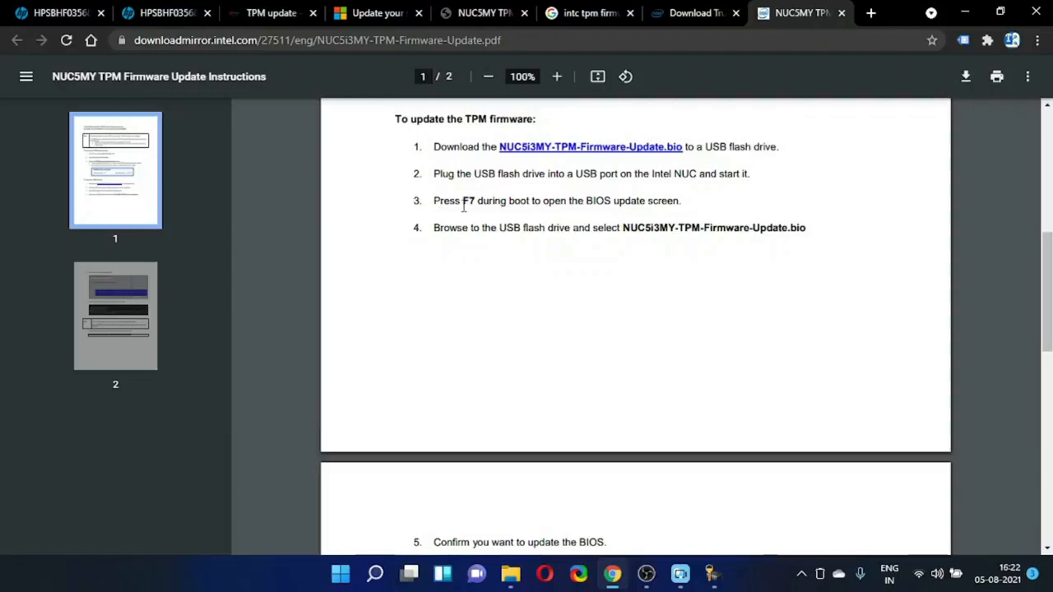
pyautogui.moveTo(734, 207)
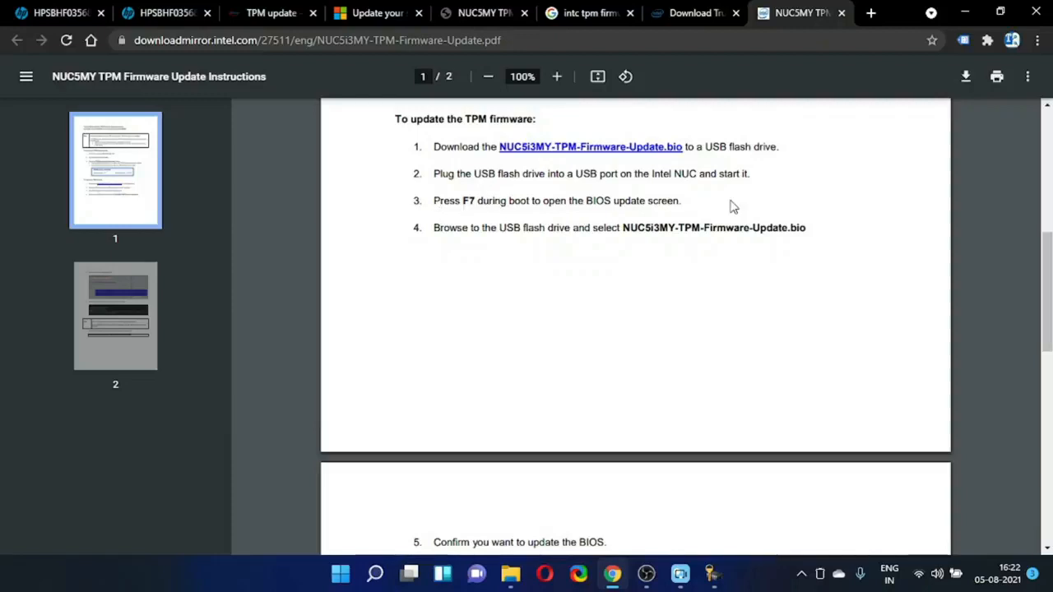
pyautogui.scroll(-3)
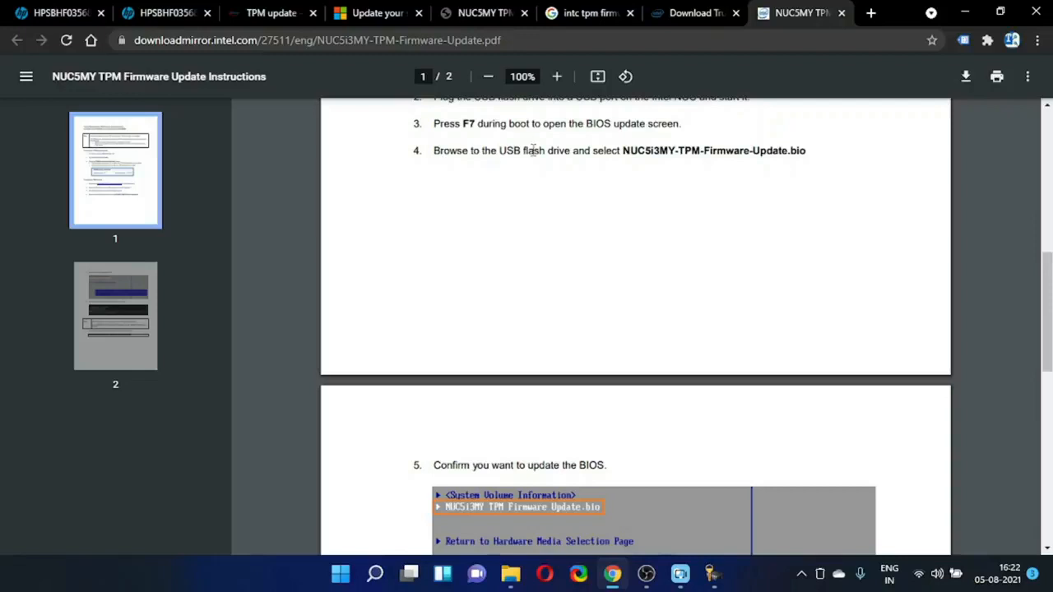
pyautogui.moveTo(632, 161)
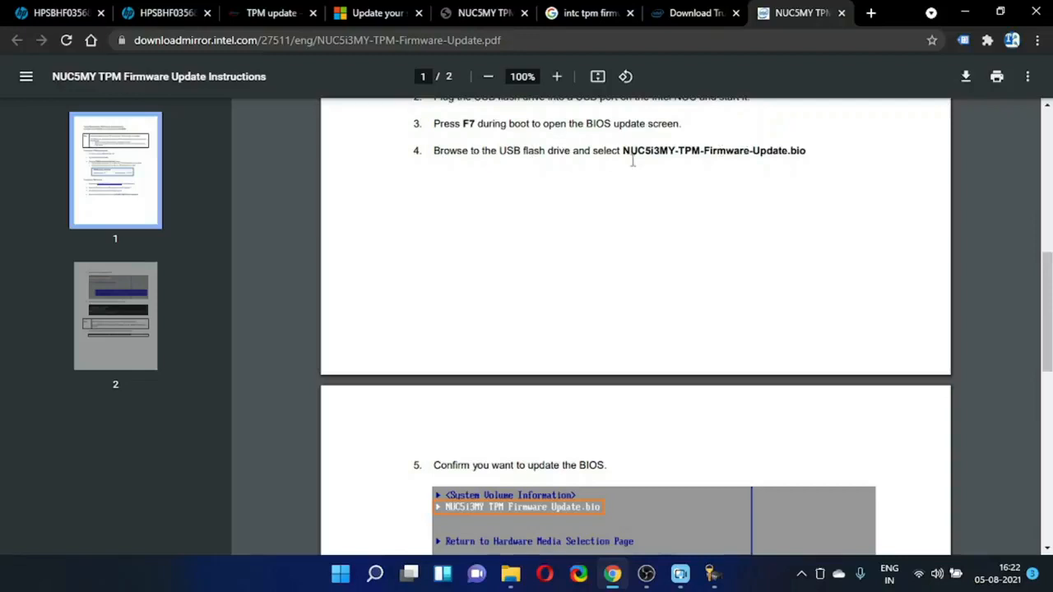
pyautogui.scroll(-3)
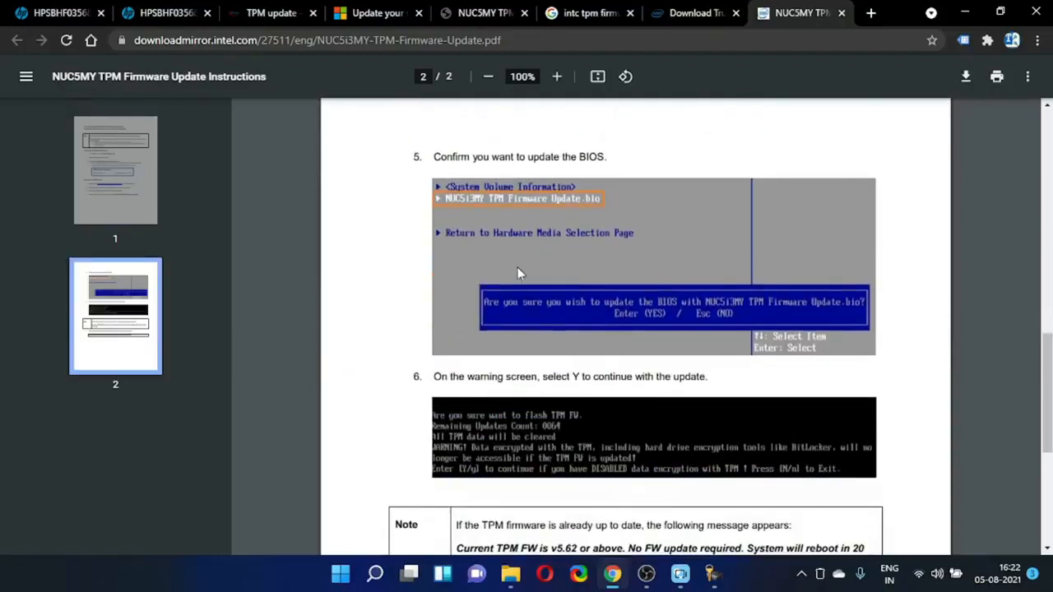
pyautogui.scroll(-3)
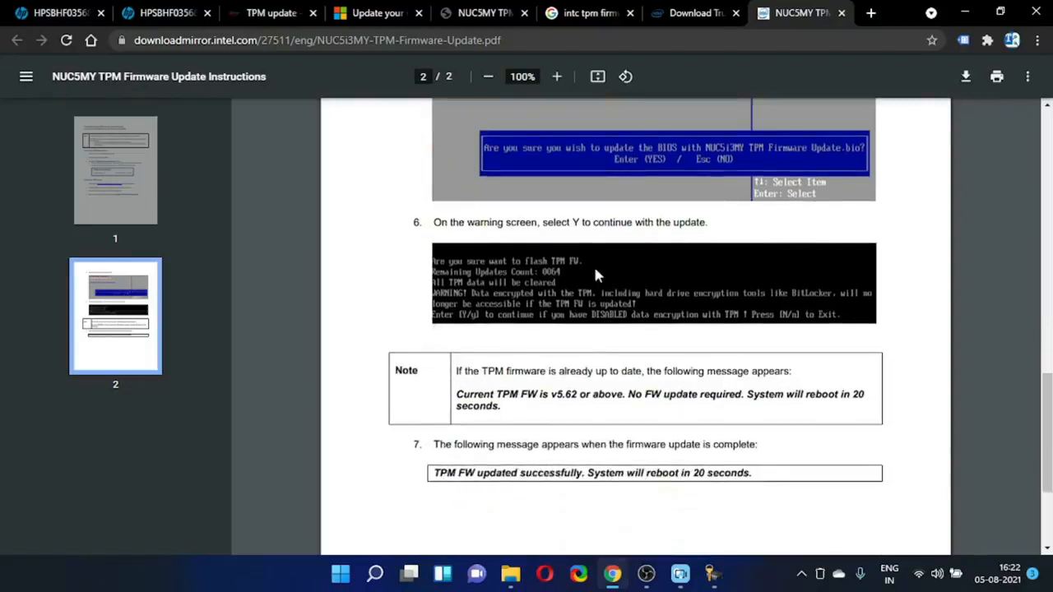
pyautogui.moveTo(609, 243)
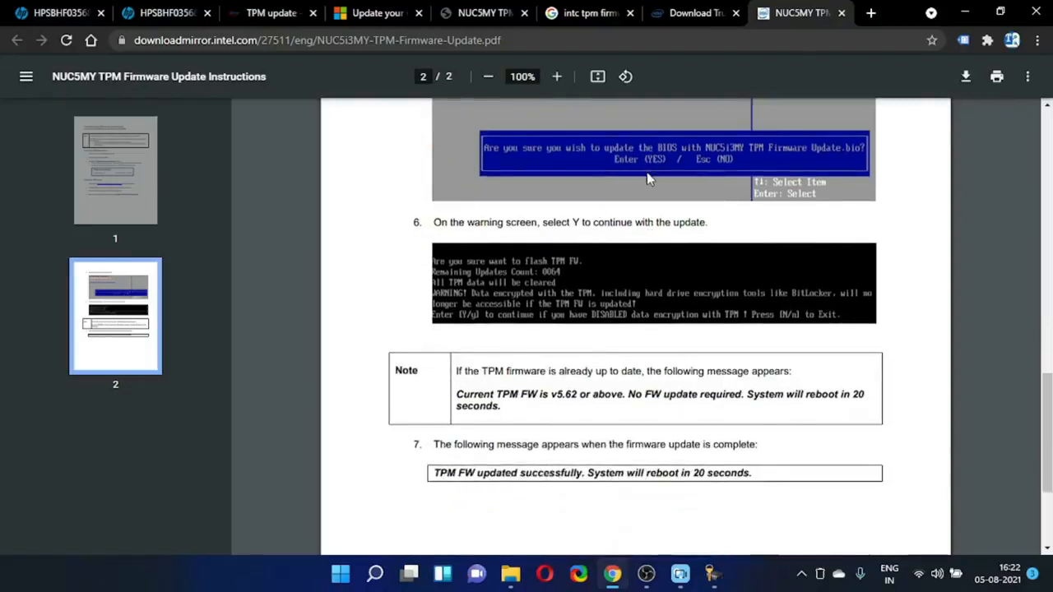
pyautogui.moveTo(517, 344)
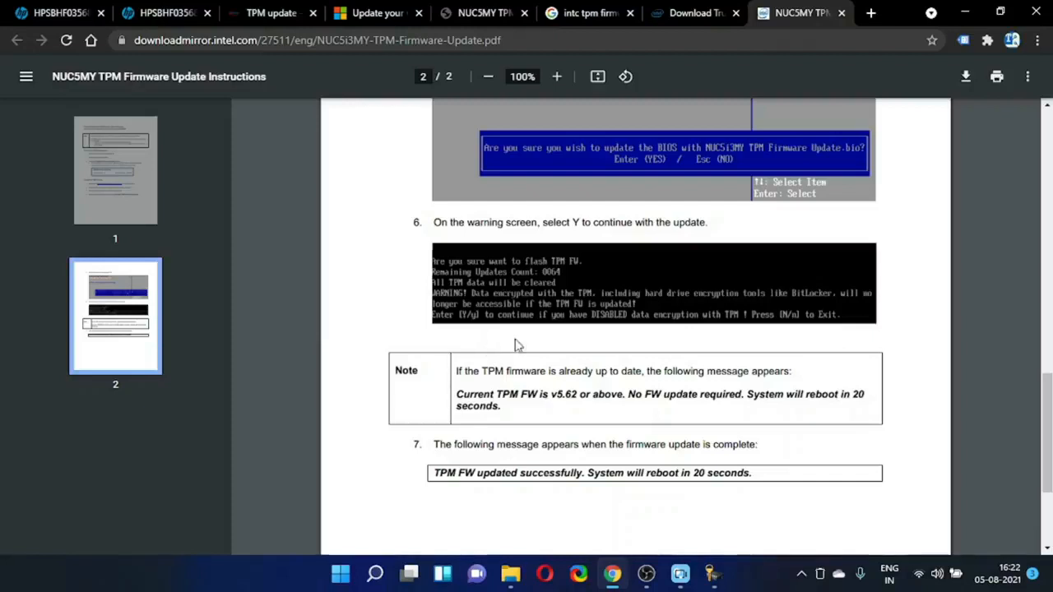
pyautogui.moveTo(567, 270)
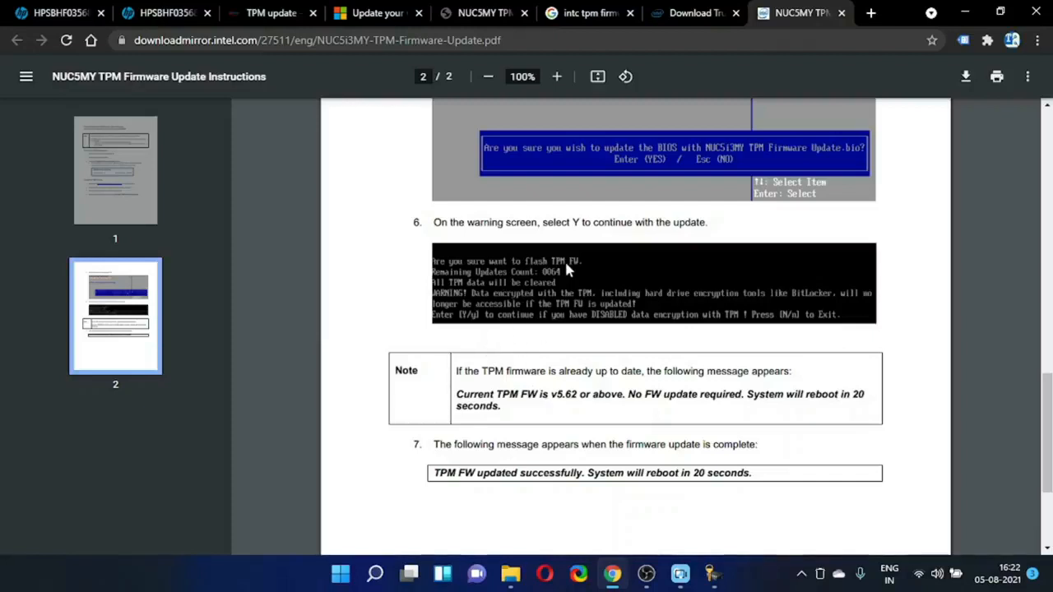